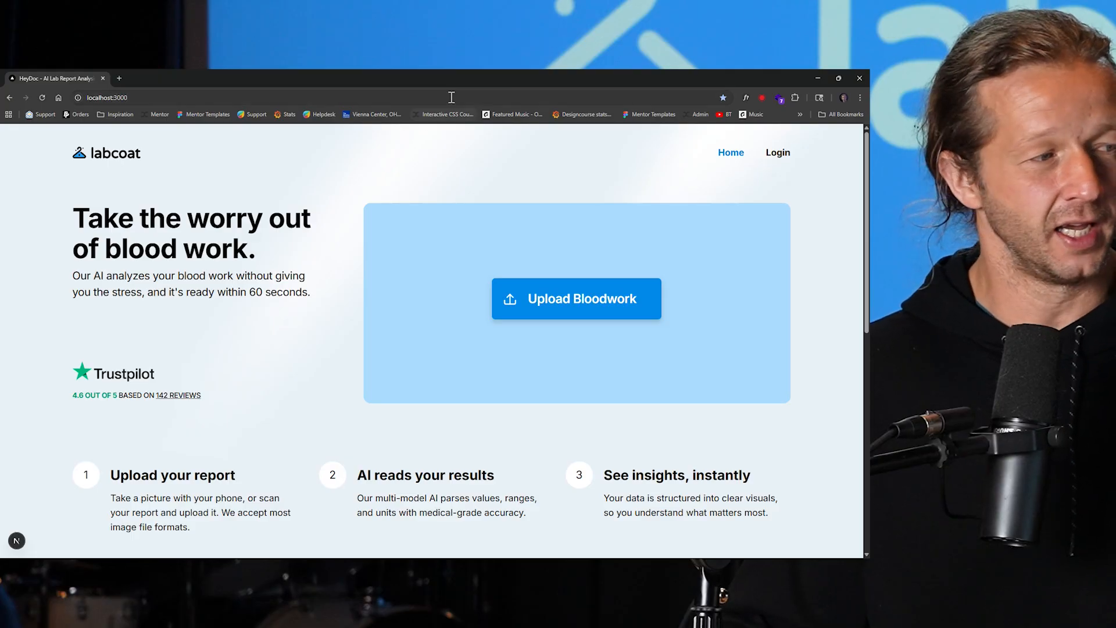
# Upload Binder1.pdf from the desktop through Upload Bloodwork and Browse files.
pyautogui.click(576, 298)
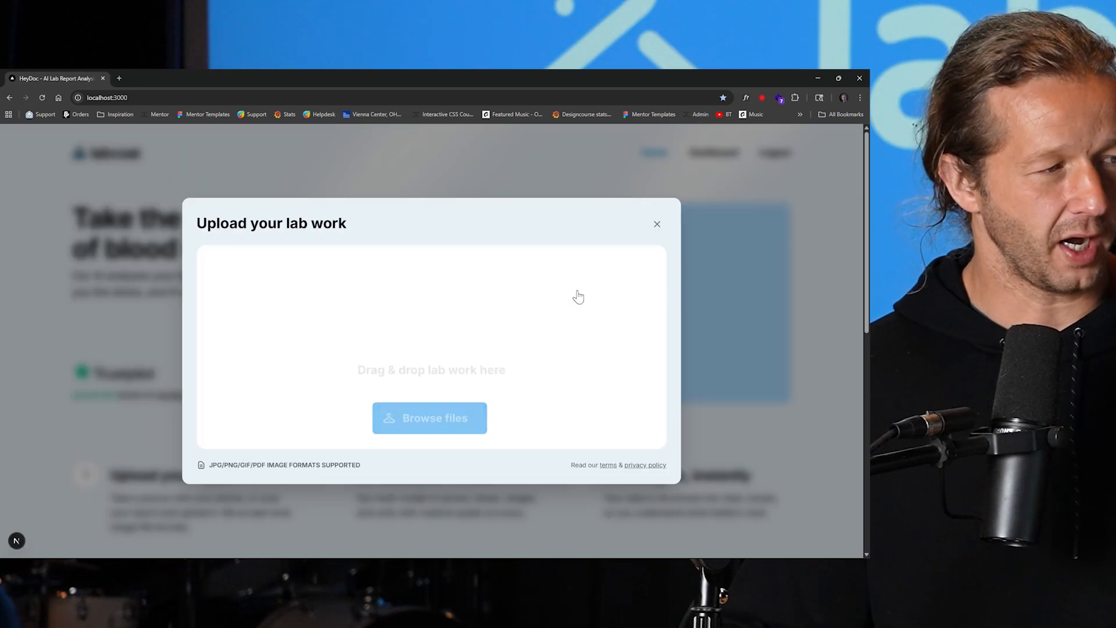
pyautogui.click(429, 418)
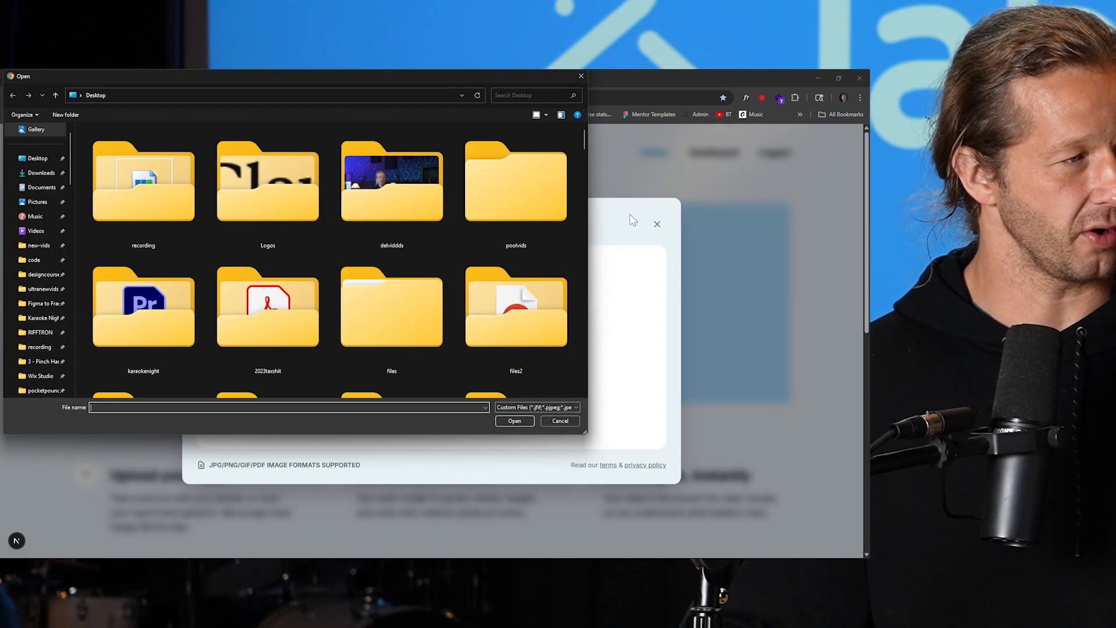
pyautogui.scroll(-3)
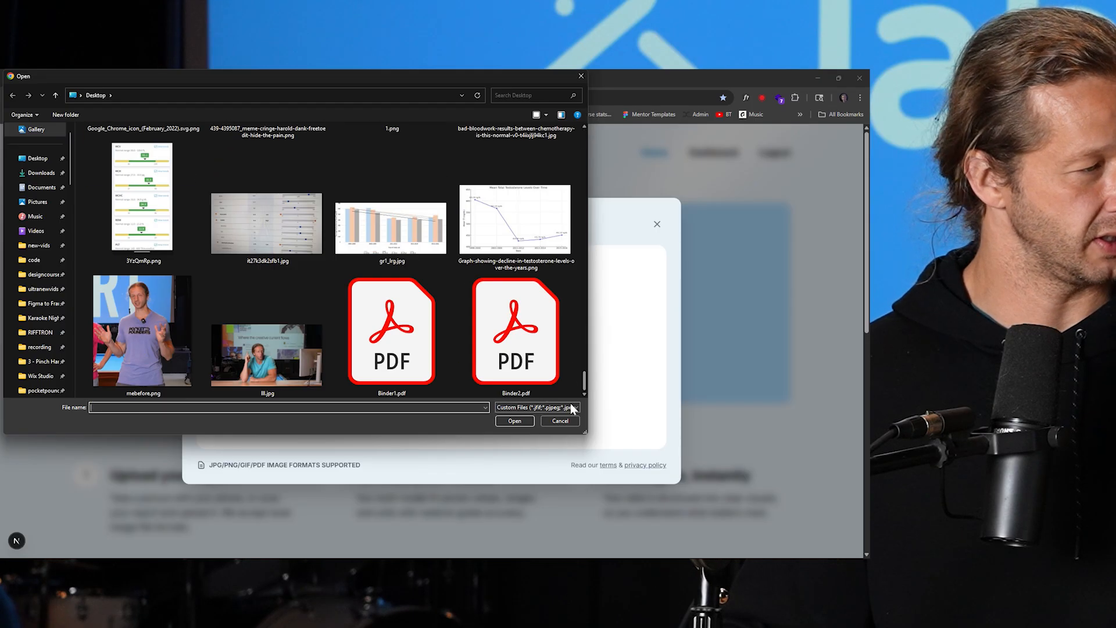
pyautogui.doubleClick(391, 331)
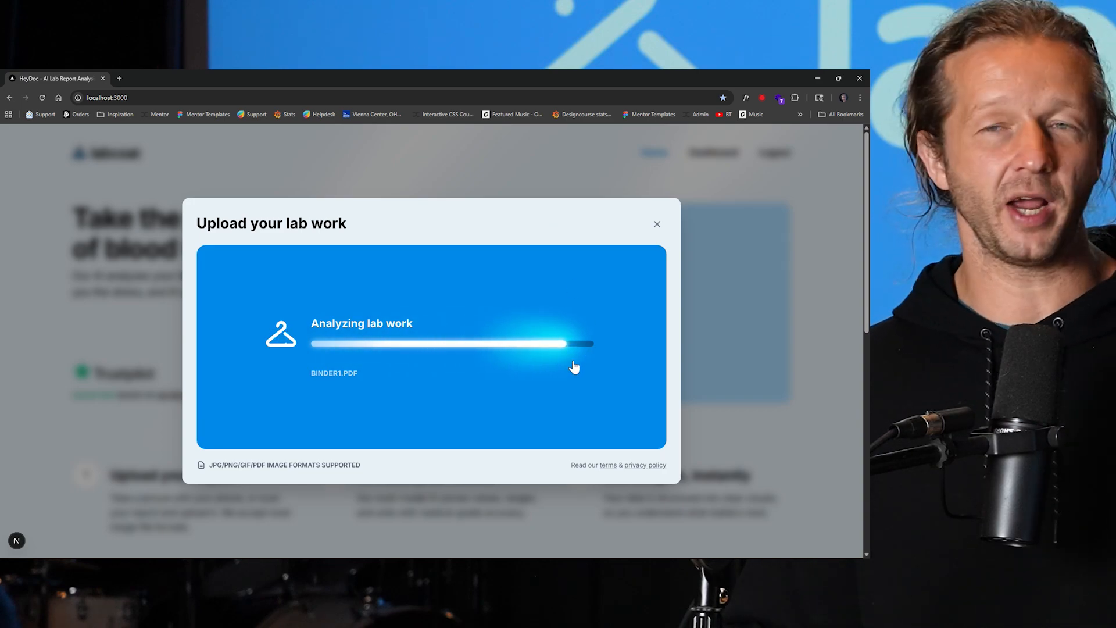
pyautogui.moveTo(358, 279)
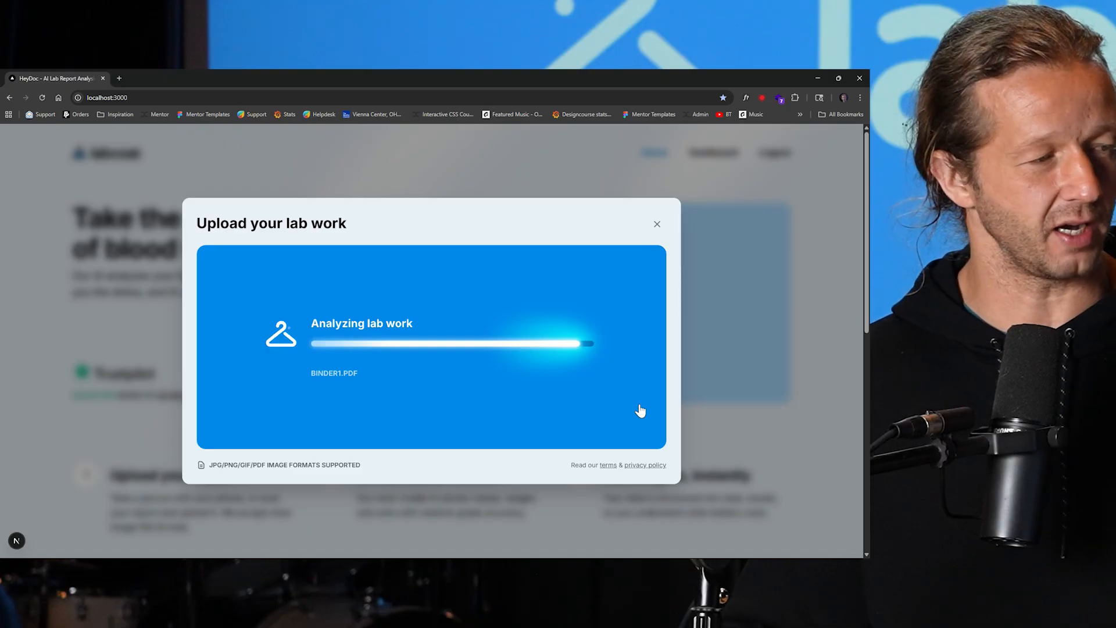
pyautogui.moveTo(695, 406)
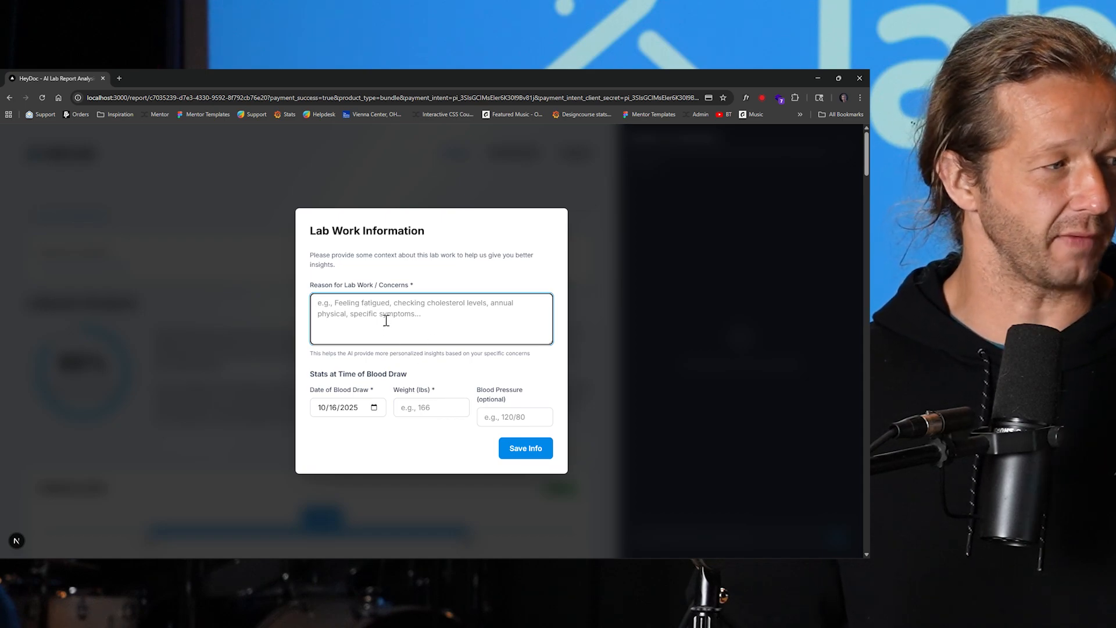
# Enter the lab work reason 'To see if I'm a candidate for TRT'.
pyautogui.click(526, 448)
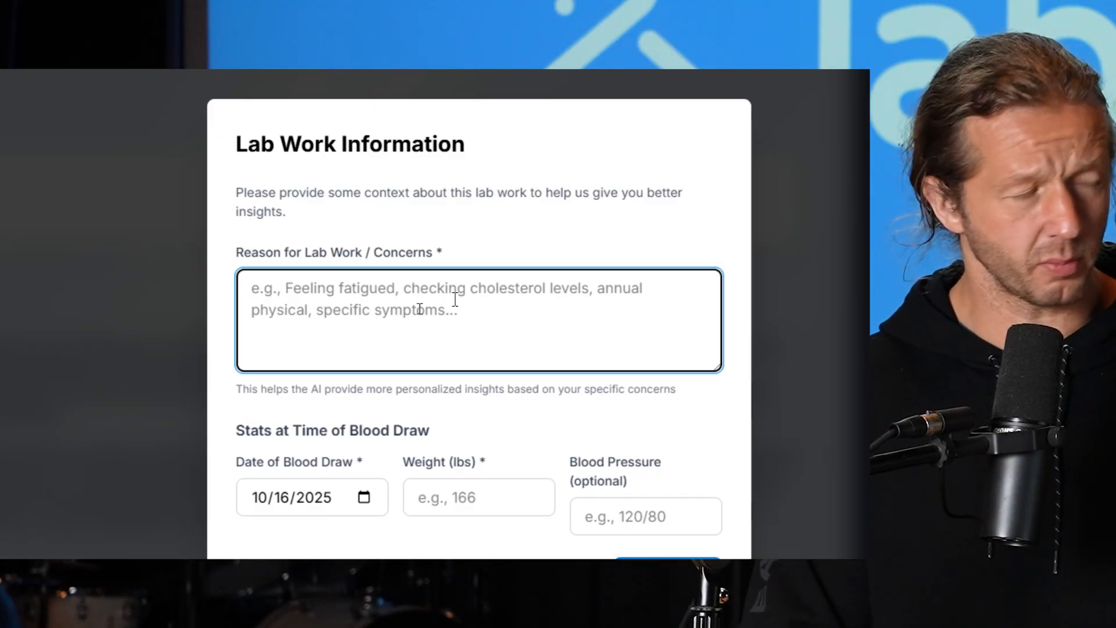
pyautogui.write('To see if I')
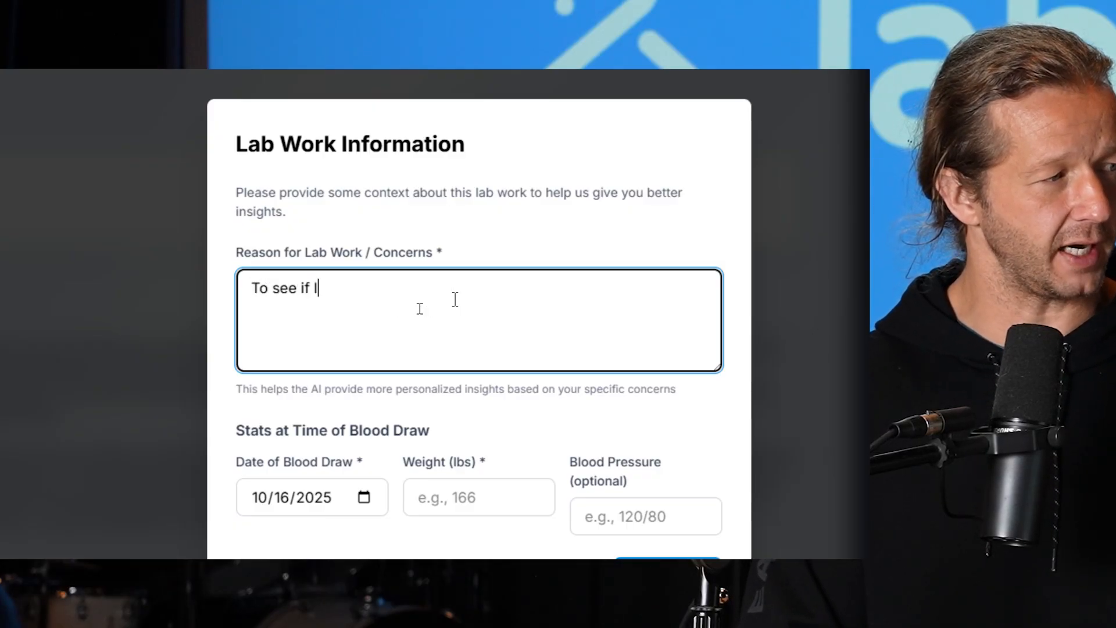
pyautogui.write("'m a candia")
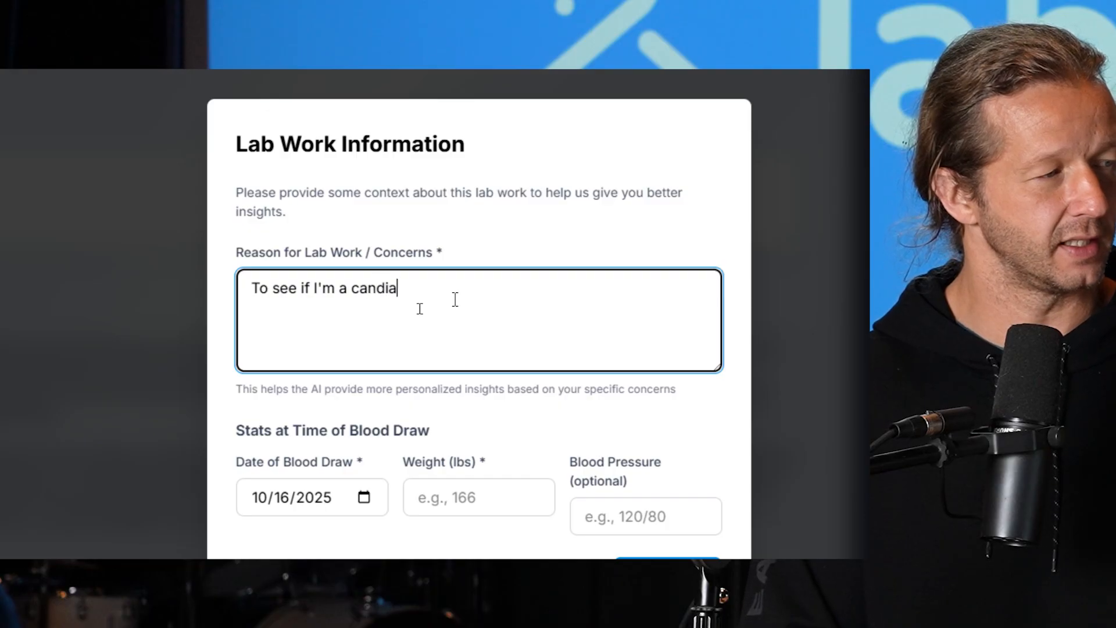
pyautogui.write('date for TRT')
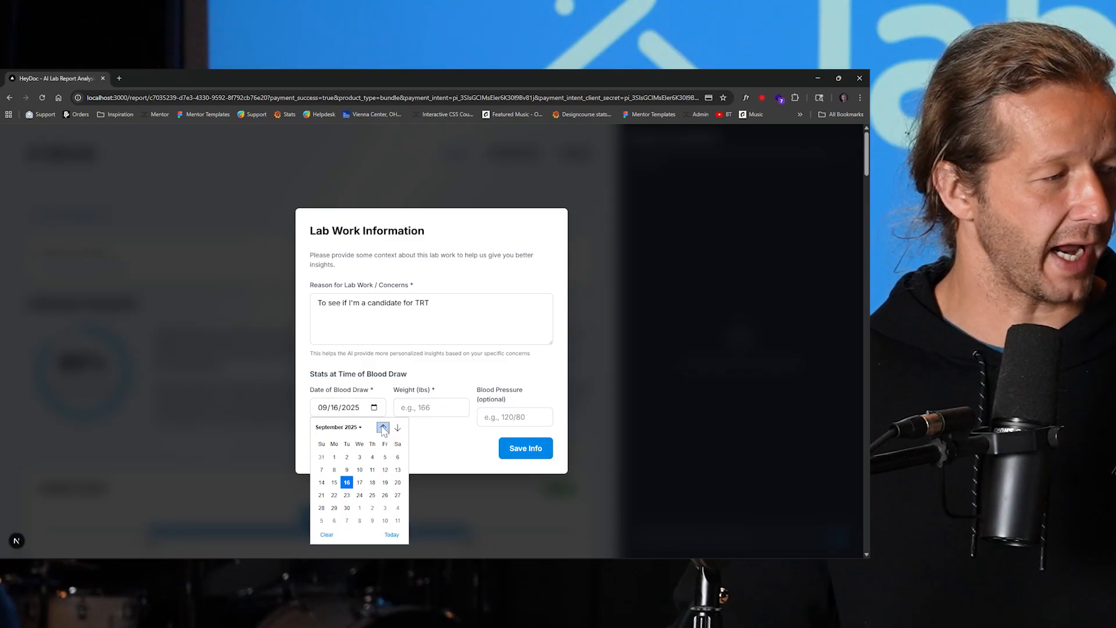
# Set the blood draw date to 08/16/2025 and weight to 176 lbs, then save.
pyautogui.click(384, 428)
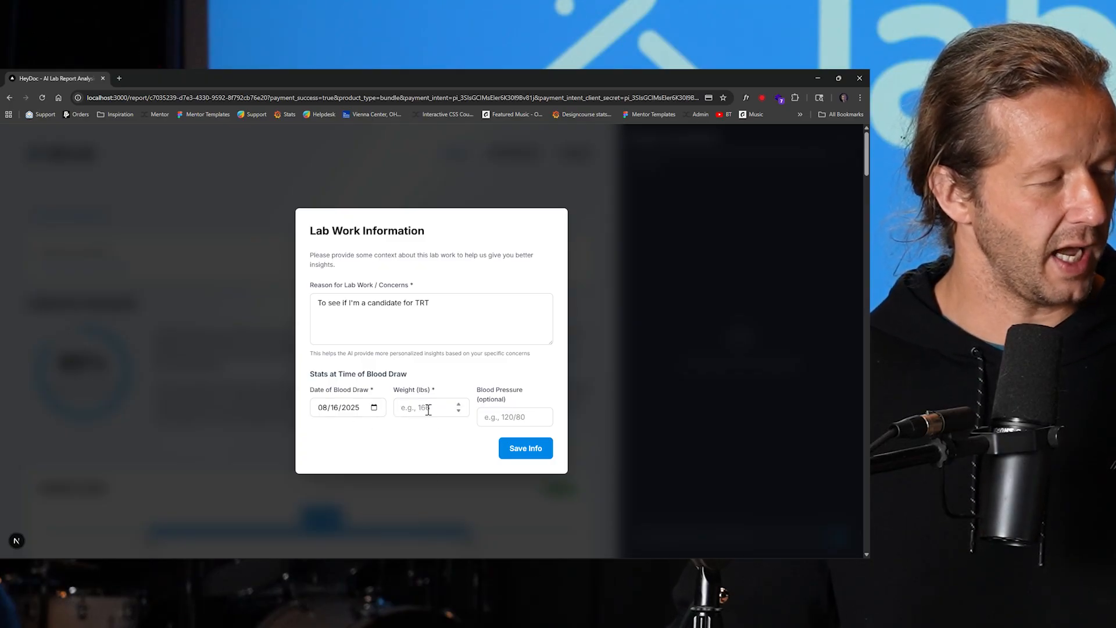
pyautogui.write('1')
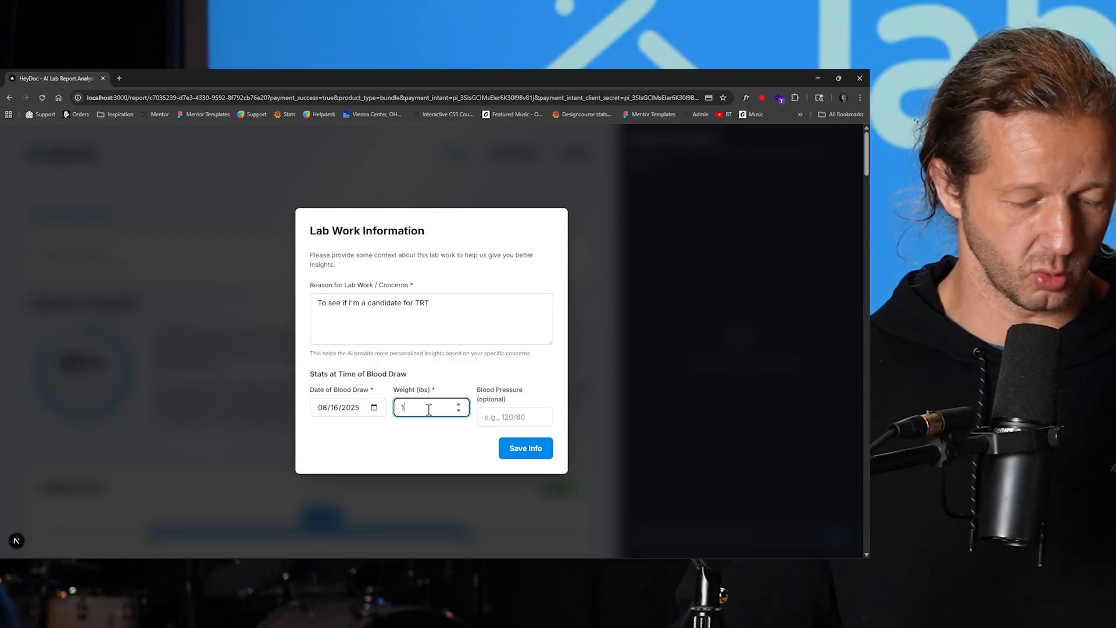
pyautogui.click(525, 448)
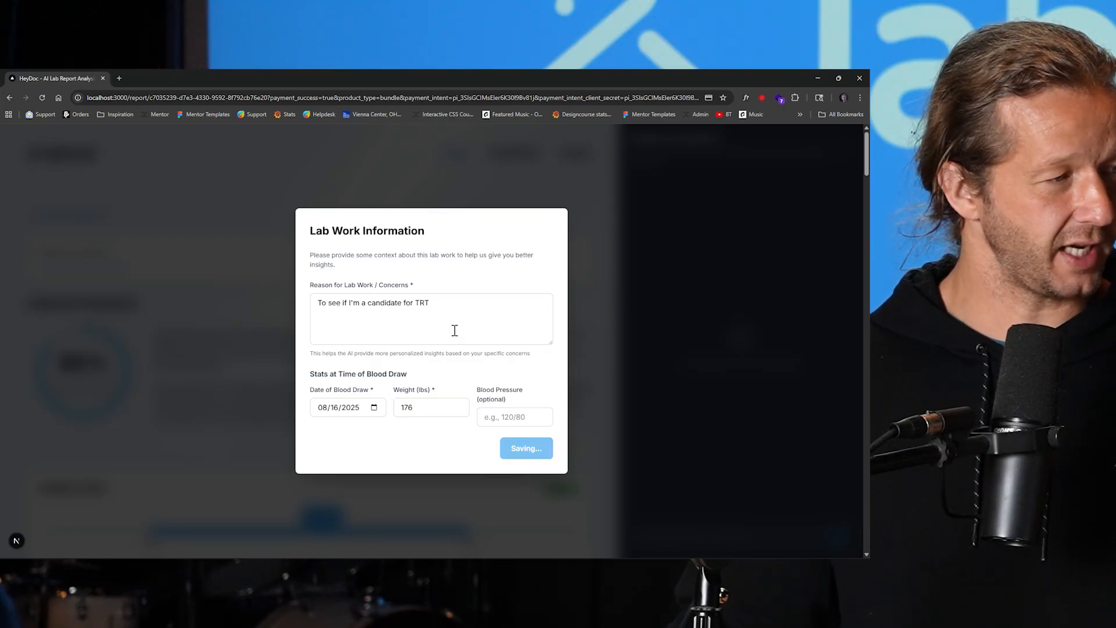
# Scroll through the finished lab report with its 85% in-range score.
pyautogui.click(526, 448)
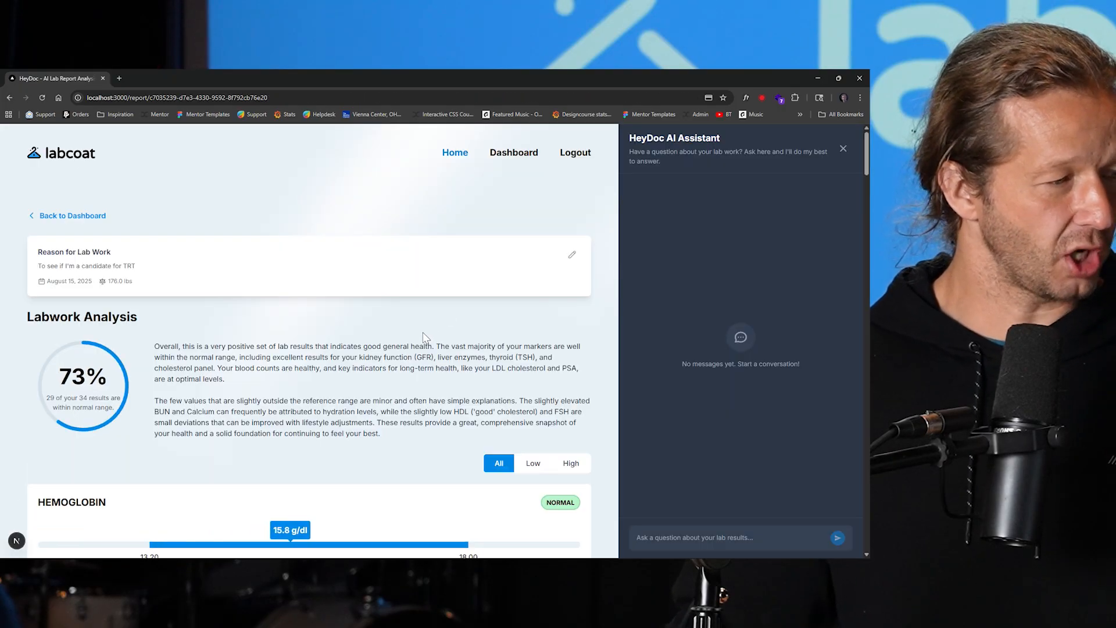
pyautogui.scroll(-3)
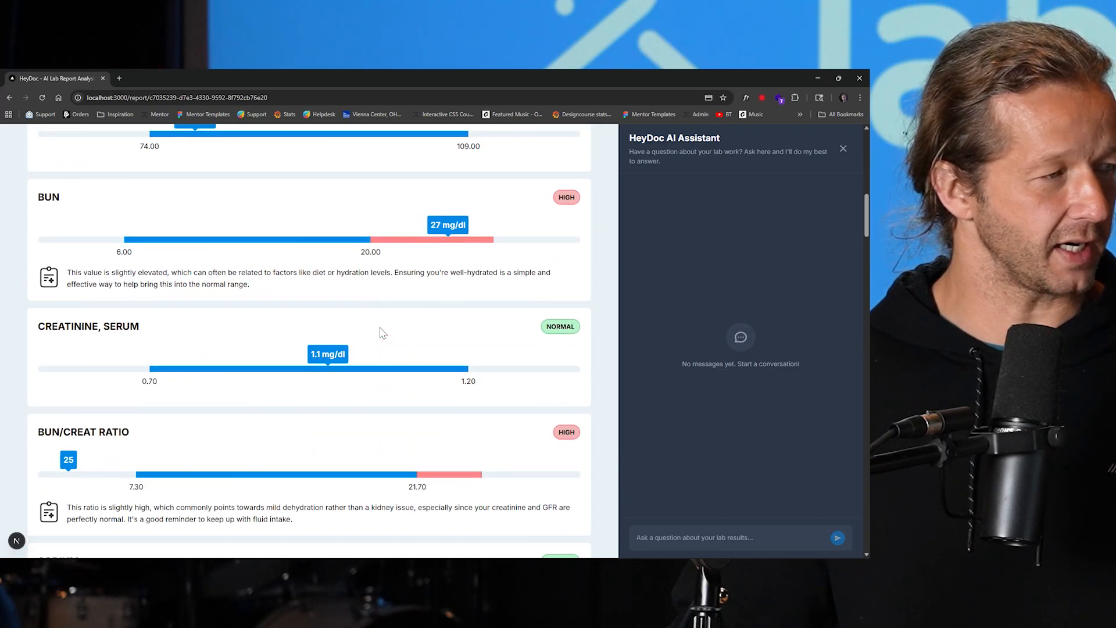
pyautogui.scroll(-3)
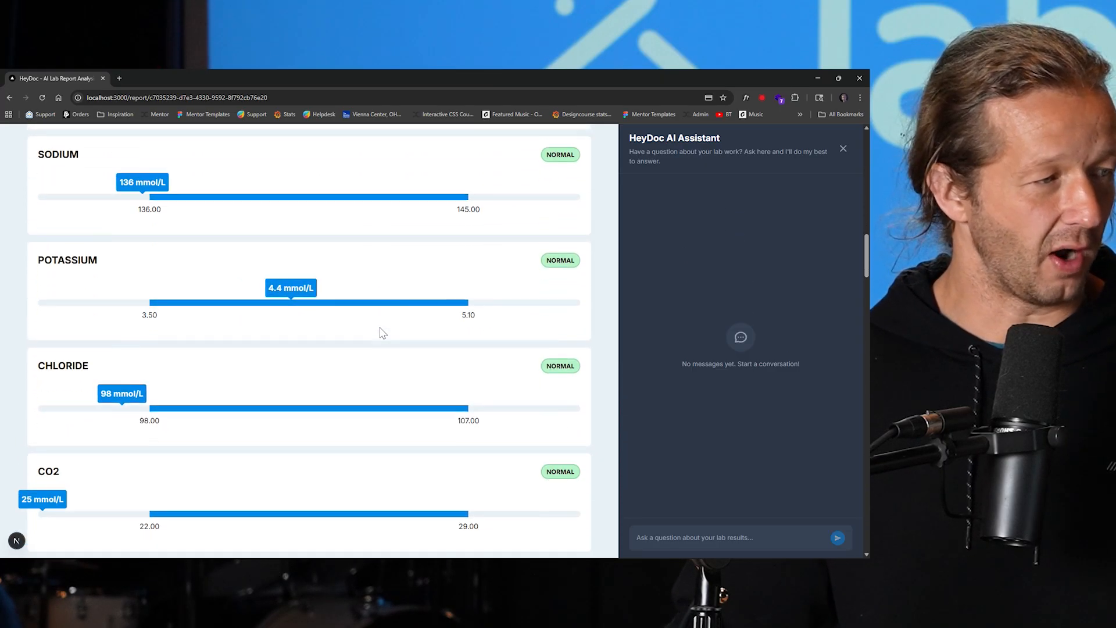
pyautogui.scroll(-3)
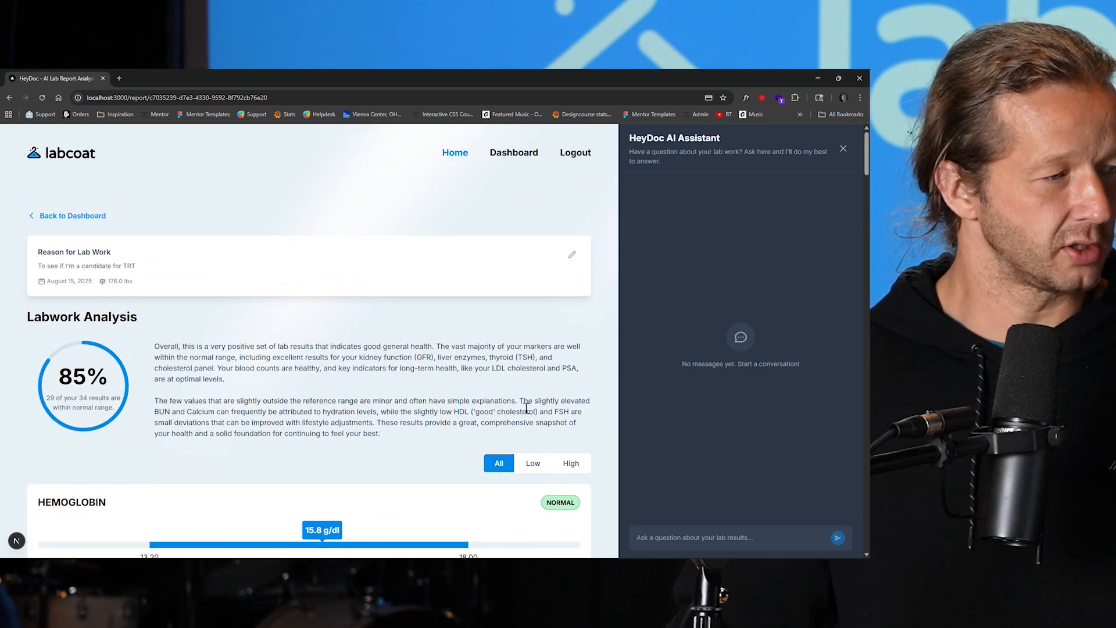
# Filter to Low results to check HDL Cholesterol and FSH, then review All results.
pyautogui.click(532, 463)
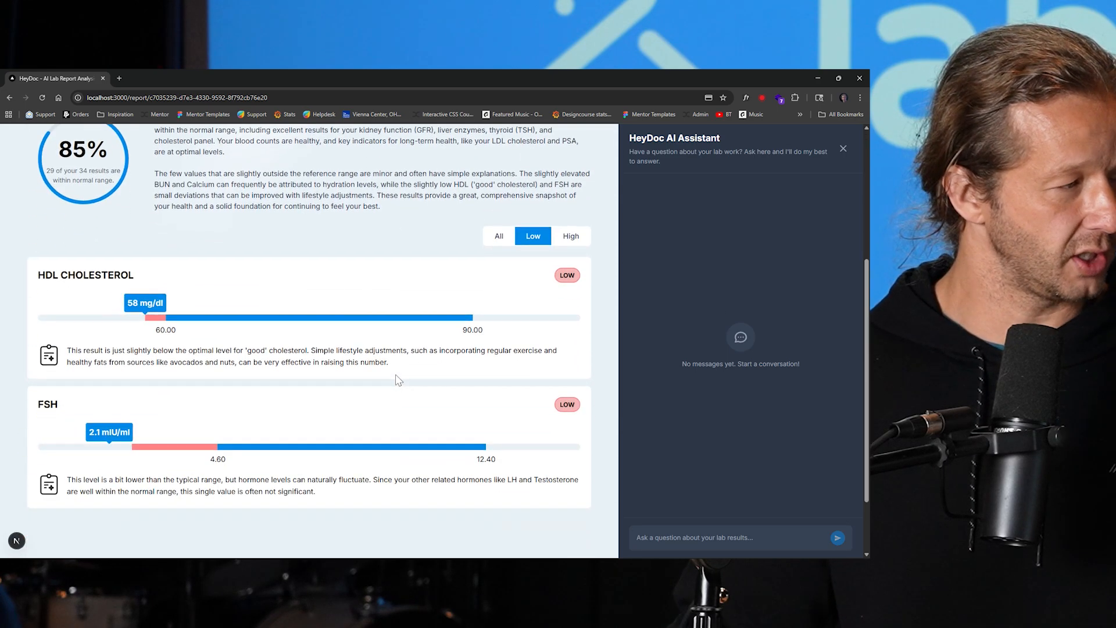
pyautogui.scroll(-3)
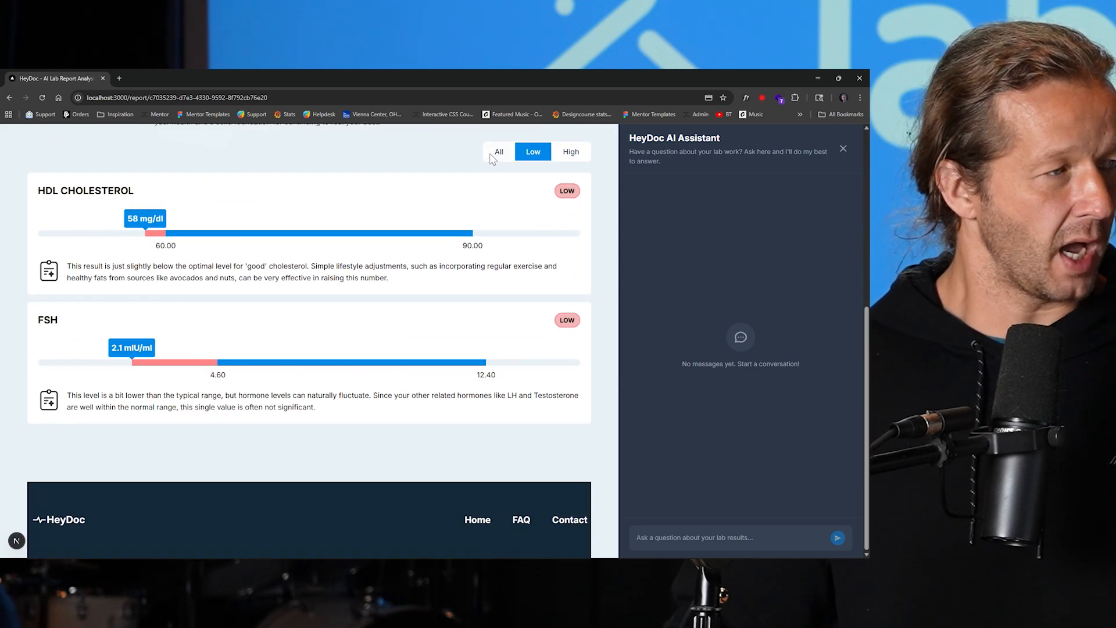
pyautogui.scroll(-3)
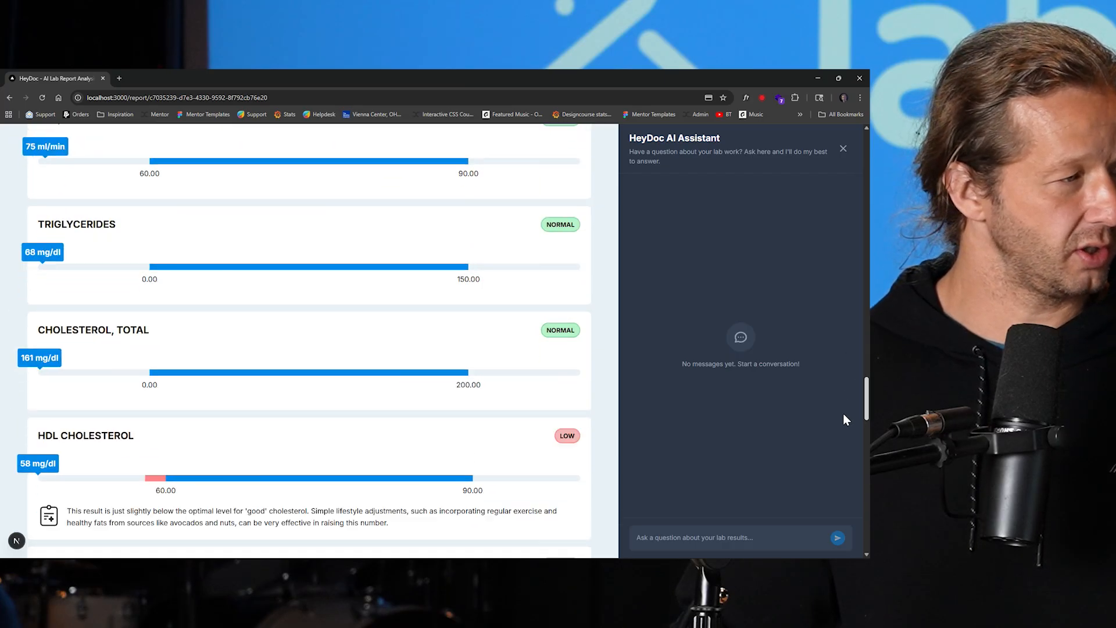
pyautogui.scroll(-3)
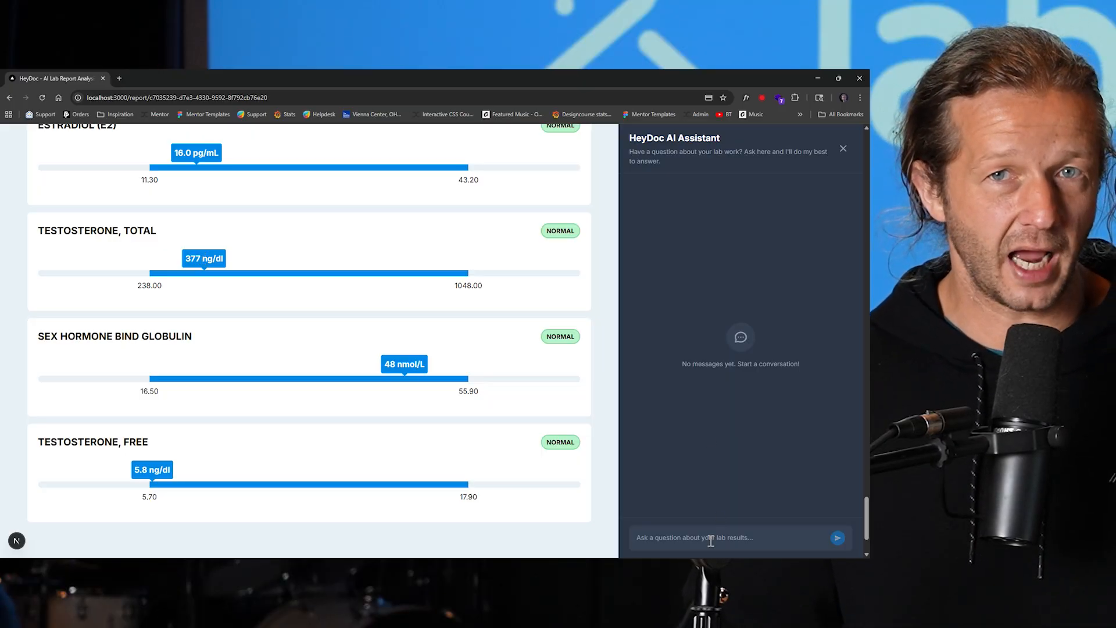
pyautogui.scroll(-3)
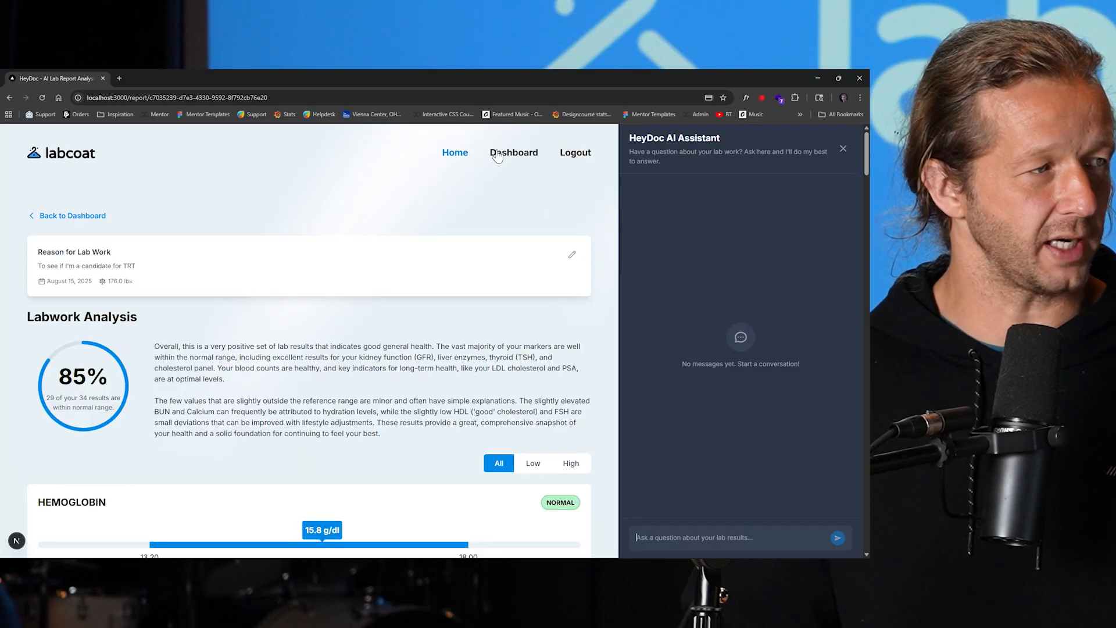
# From the Dashboard, browse for the second bloodwork PDF to upload.
pyautogui.click(514, 152)
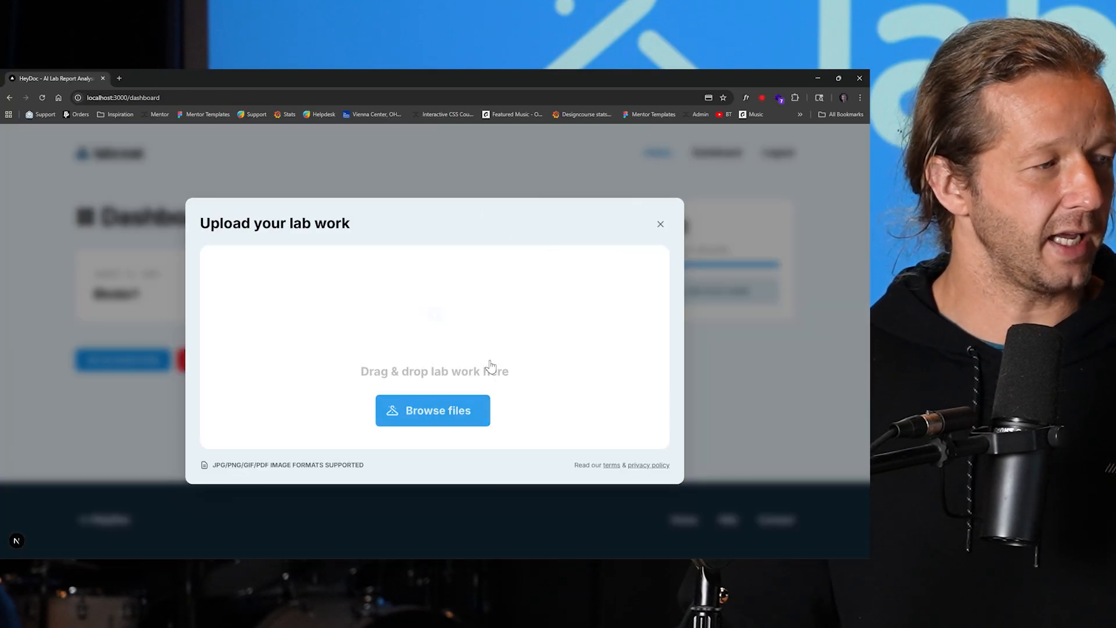
pyautogui.click(432, 410)
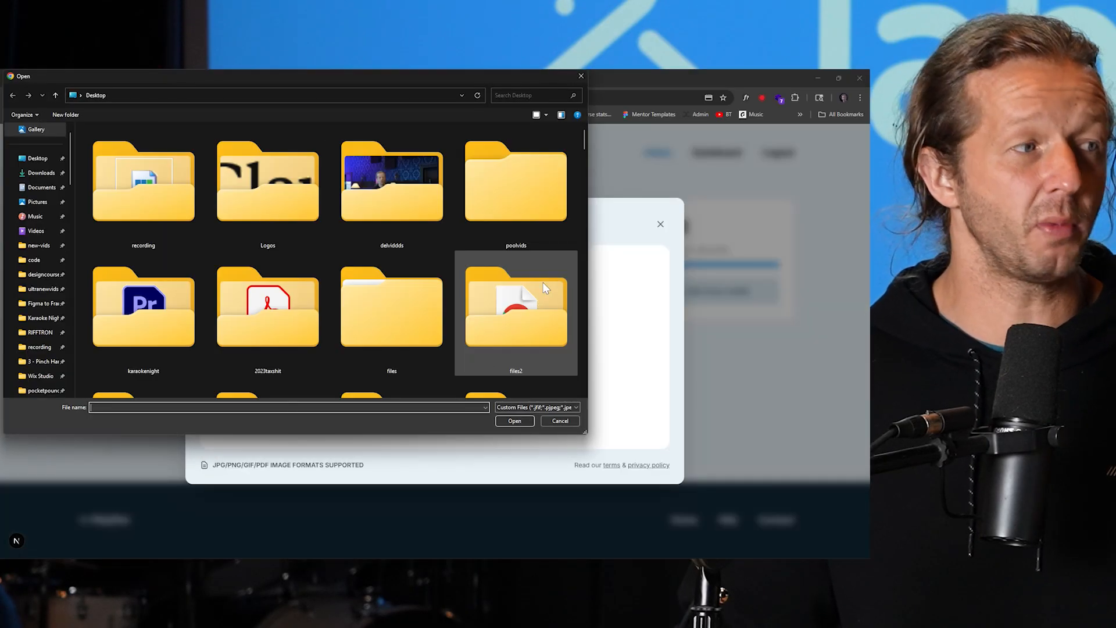
pyautogui.scroll(-3)
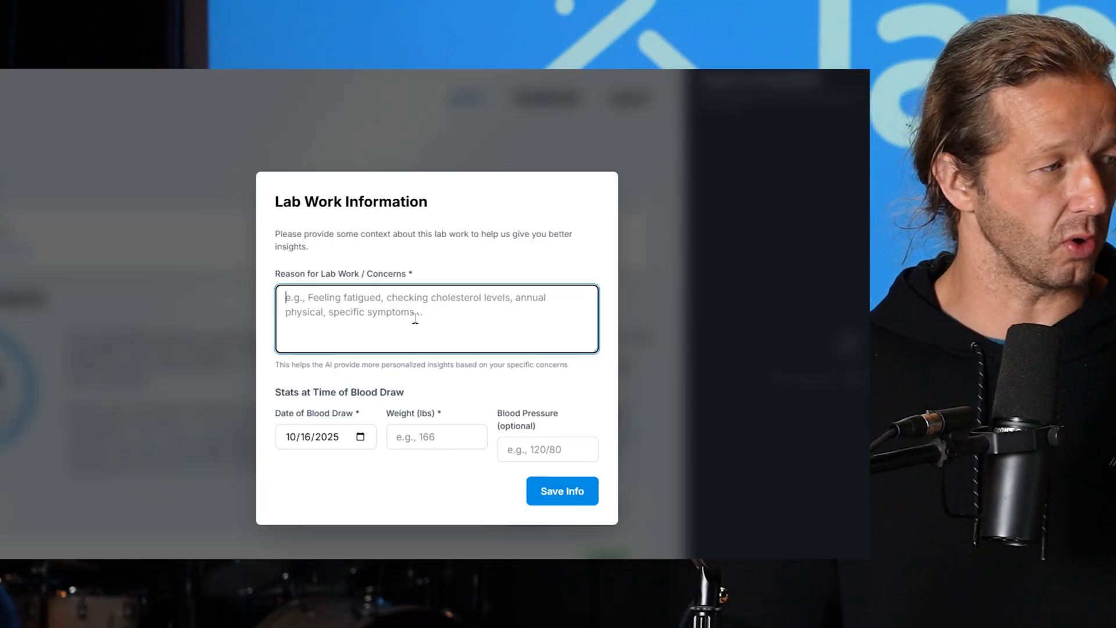
# Enter the reason: 3-month TRT follow-up, no side effects, sore feet while running.
pyautogui.write('Follow up')
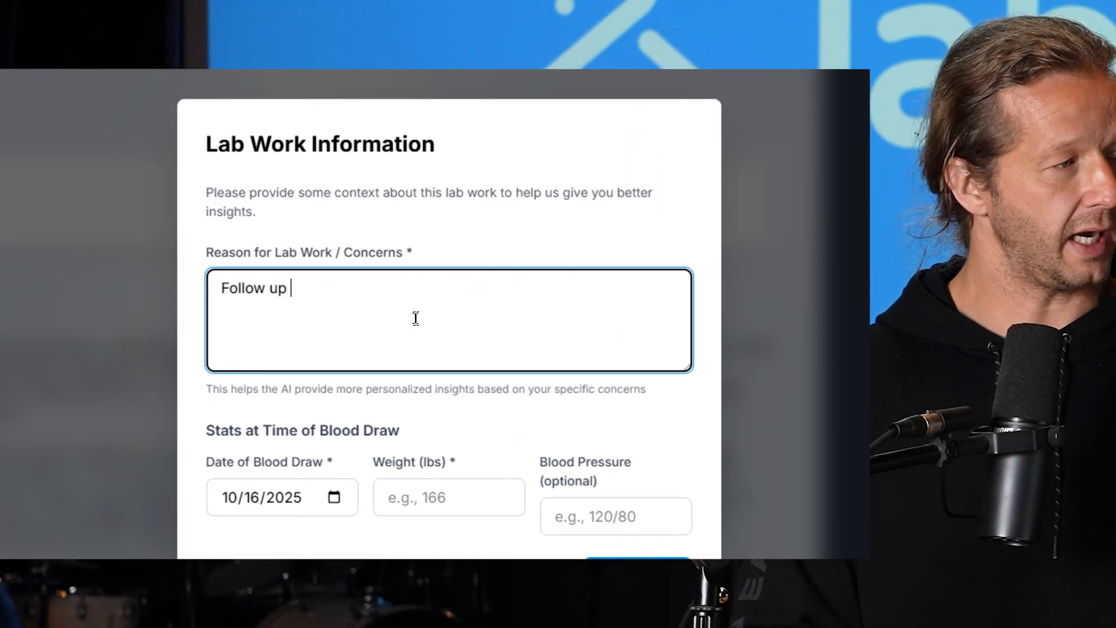
pyautogui.write('after starting TRT')
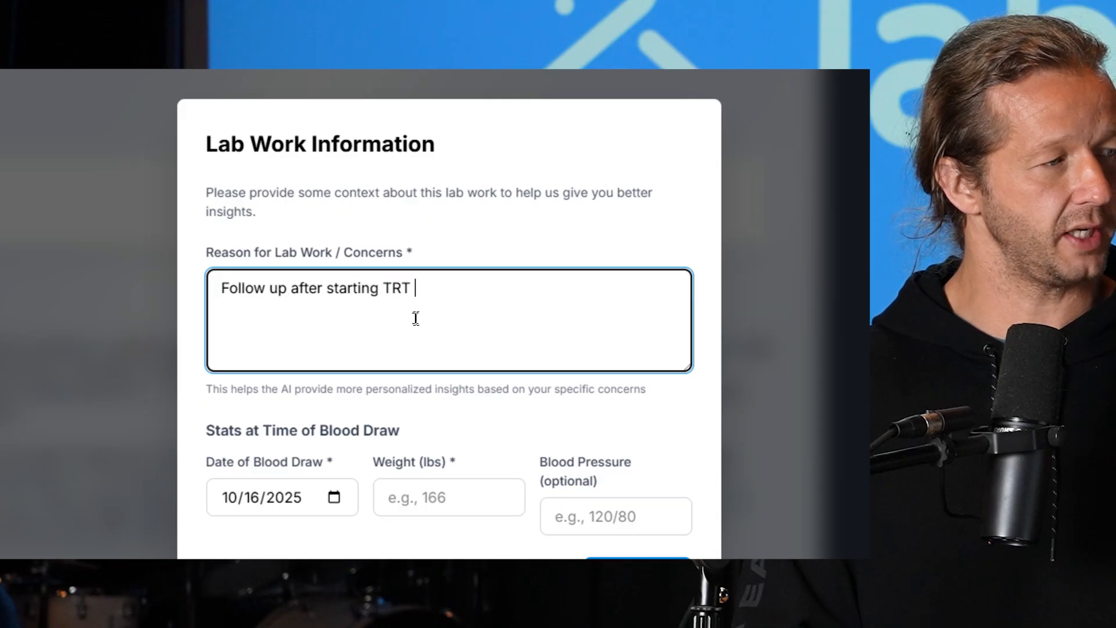
pyautogui.write('for 3 months. No s')
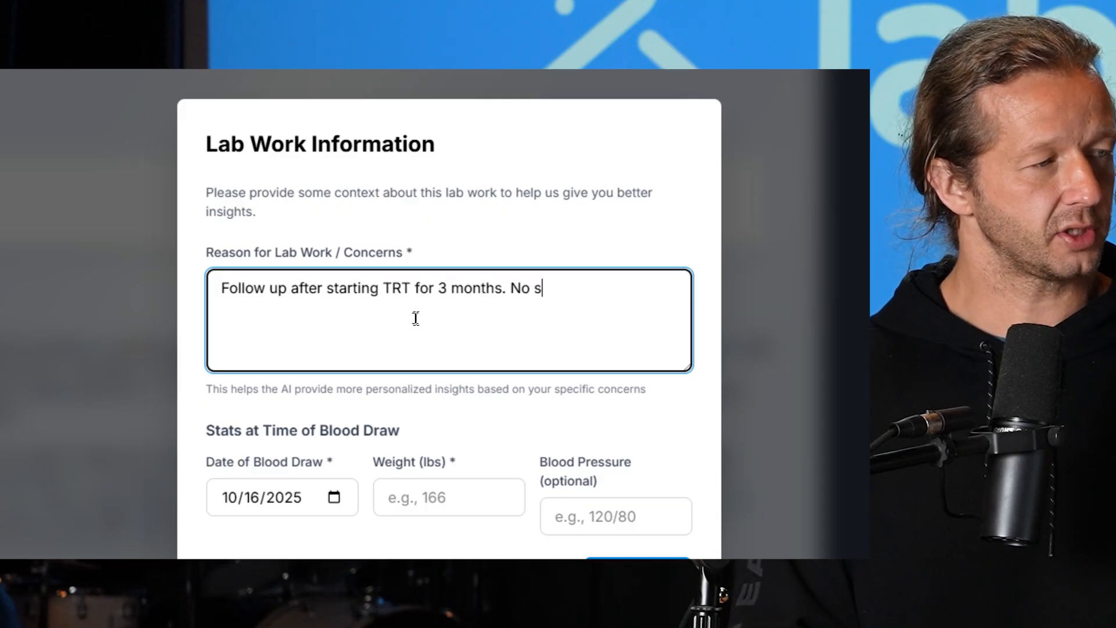
pyautogui.write('ide effects, ac')
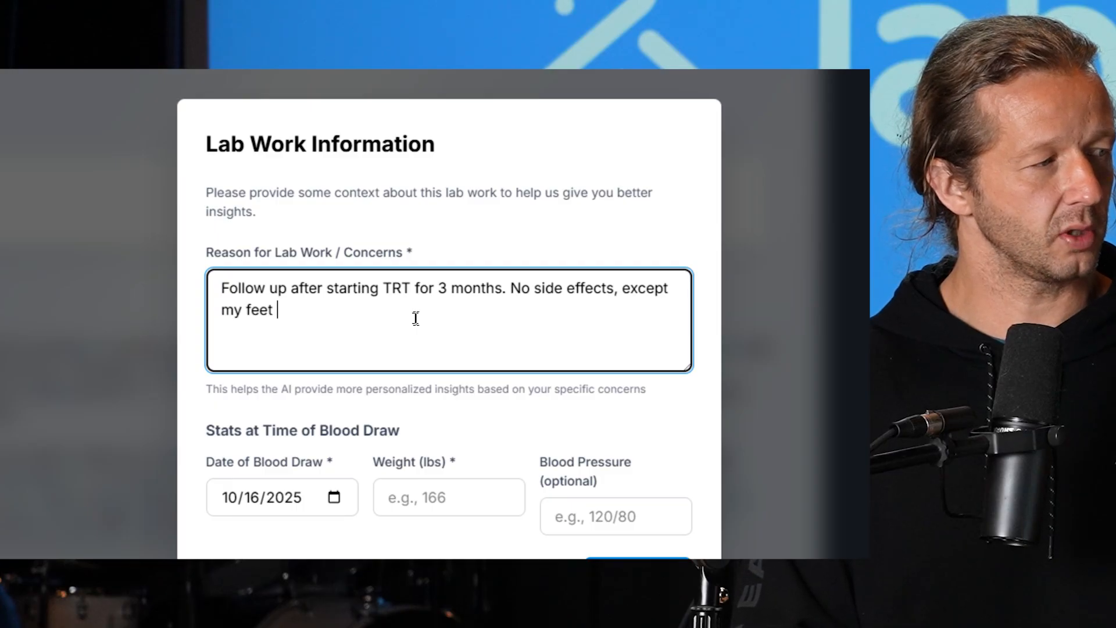
pyautogui.write('were hurting a bit')
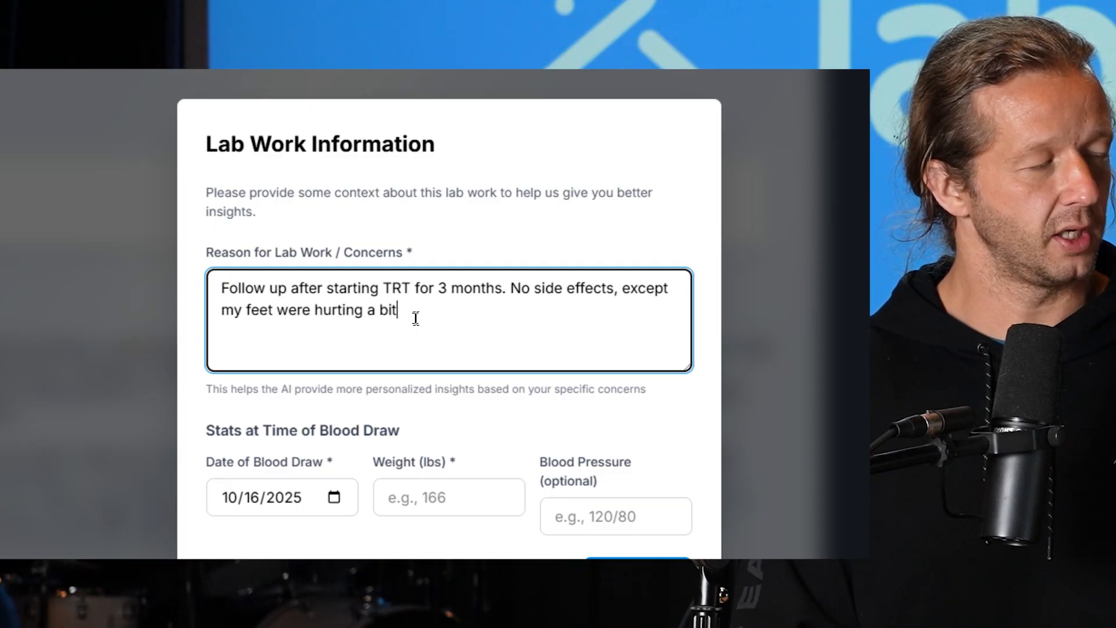
pyautogui.write('while runnin')
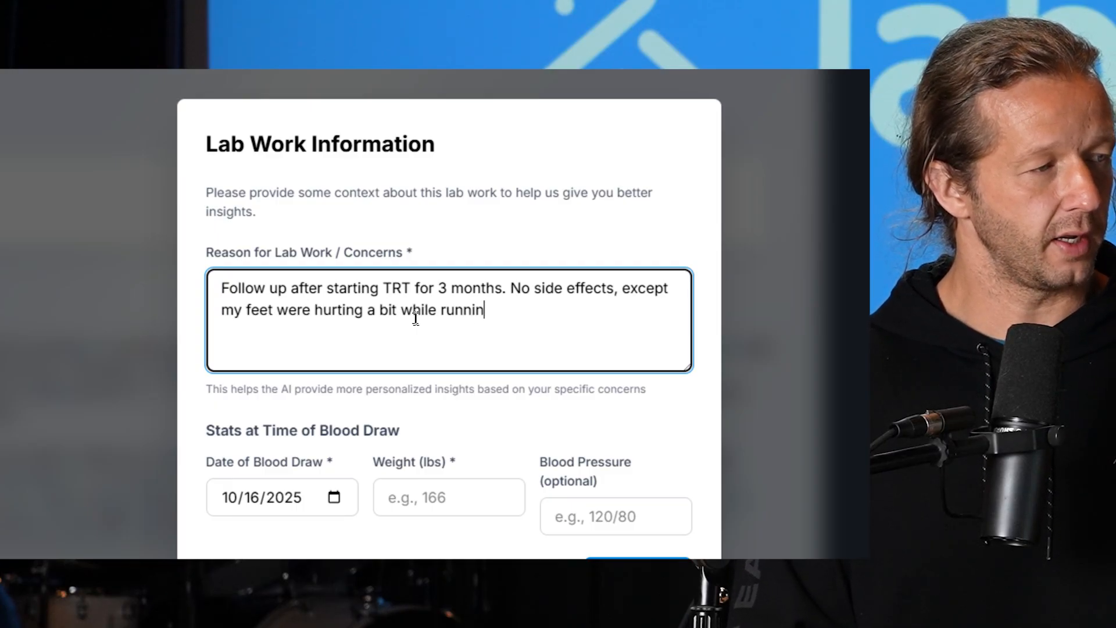
pyautogui.write('g. This mi')
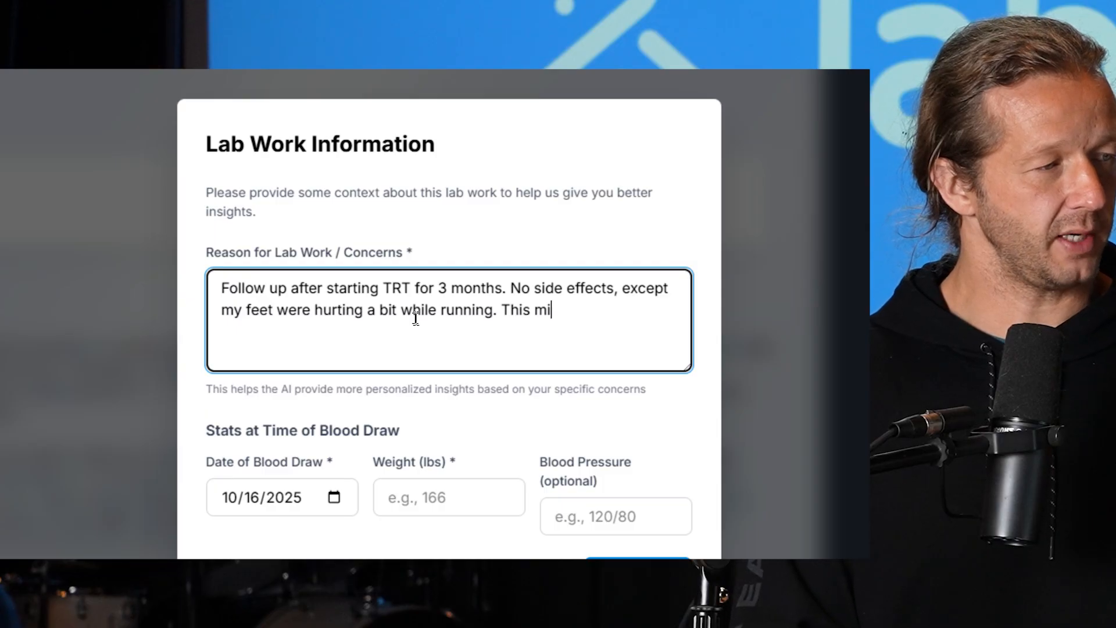
pyautogui.write('ght be due to the')
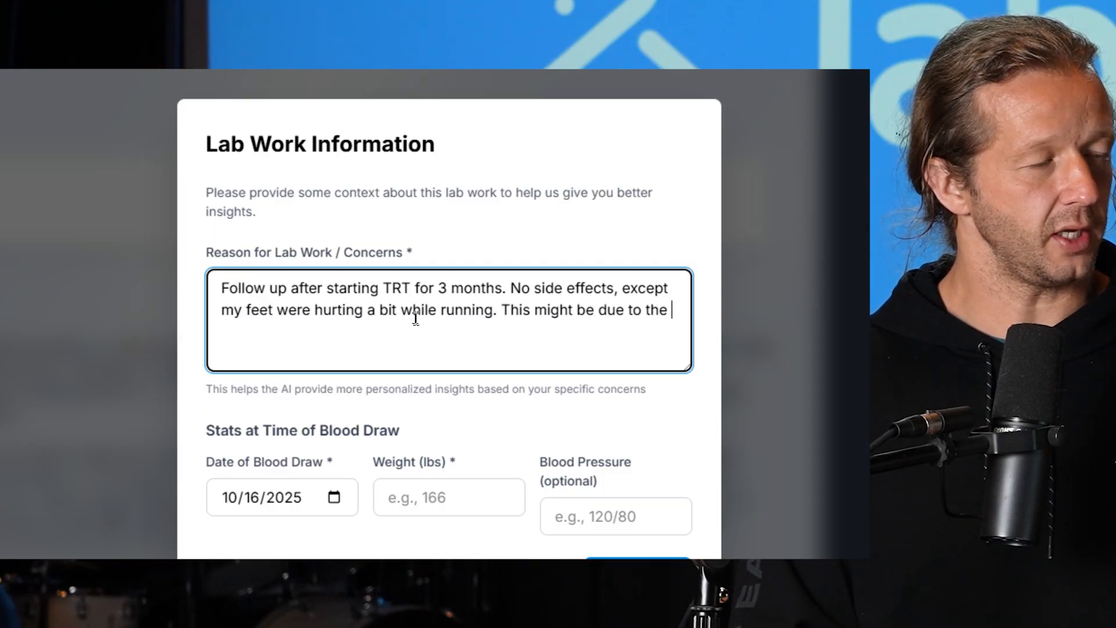
pyautogui.write('weight gain inc')
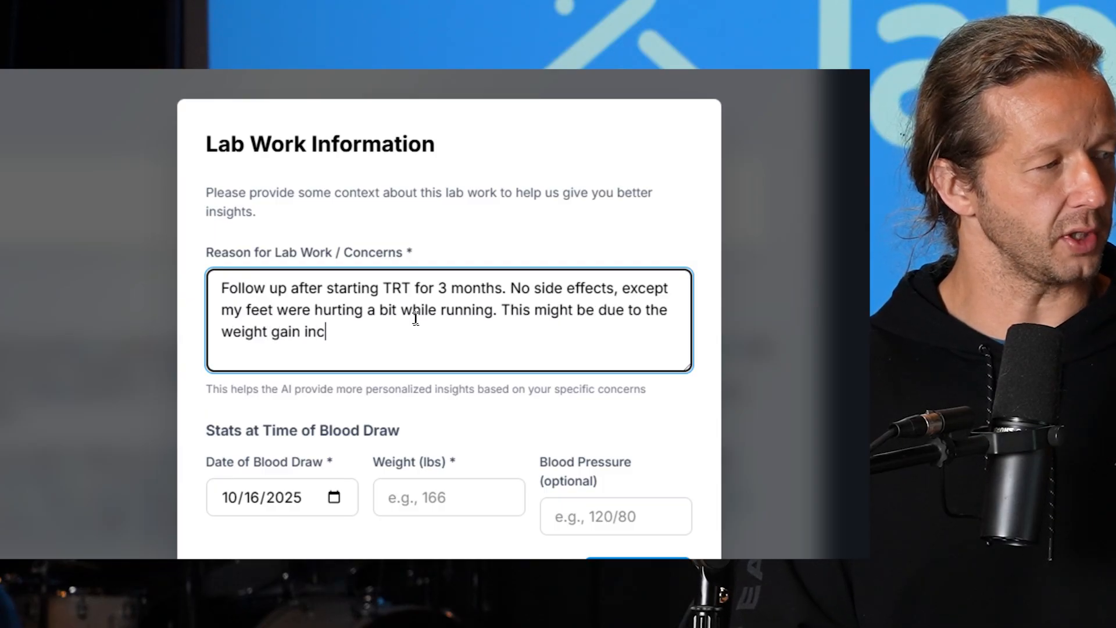
# Set the weight to 190 lbs and save the lab info.
pyautogui.click(448, 491)
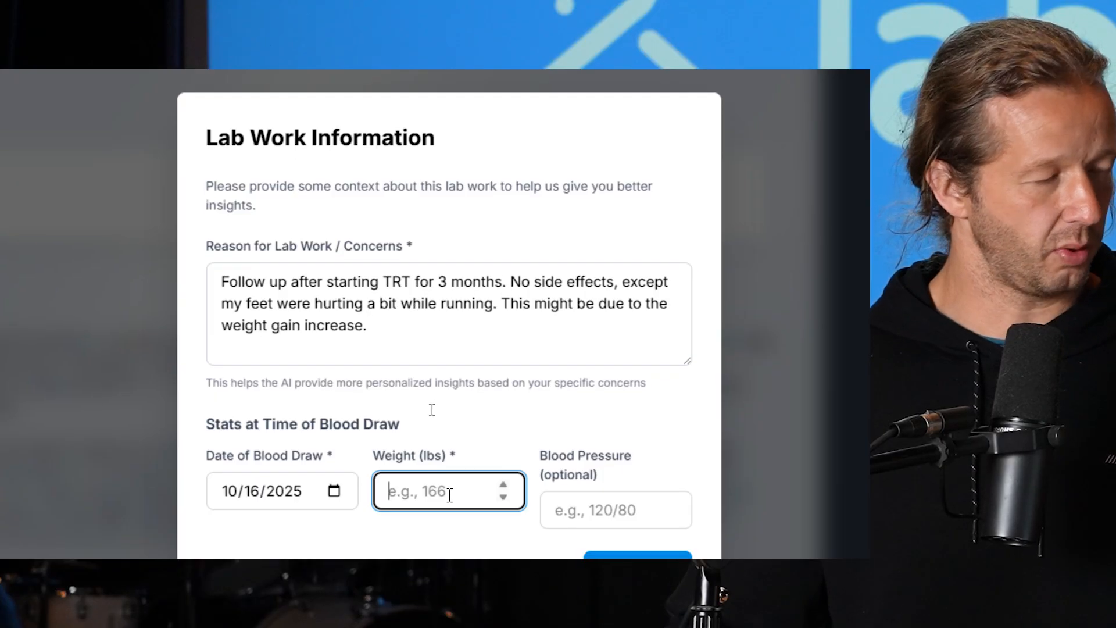
pyautogui.write('190')
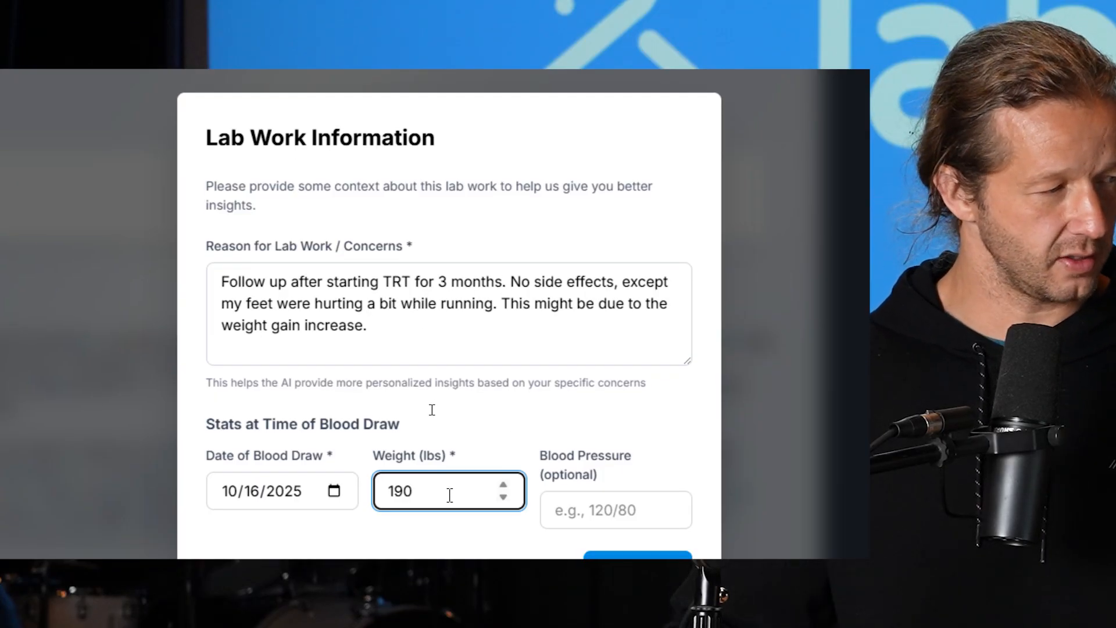
pyautogui.click(637, 556)
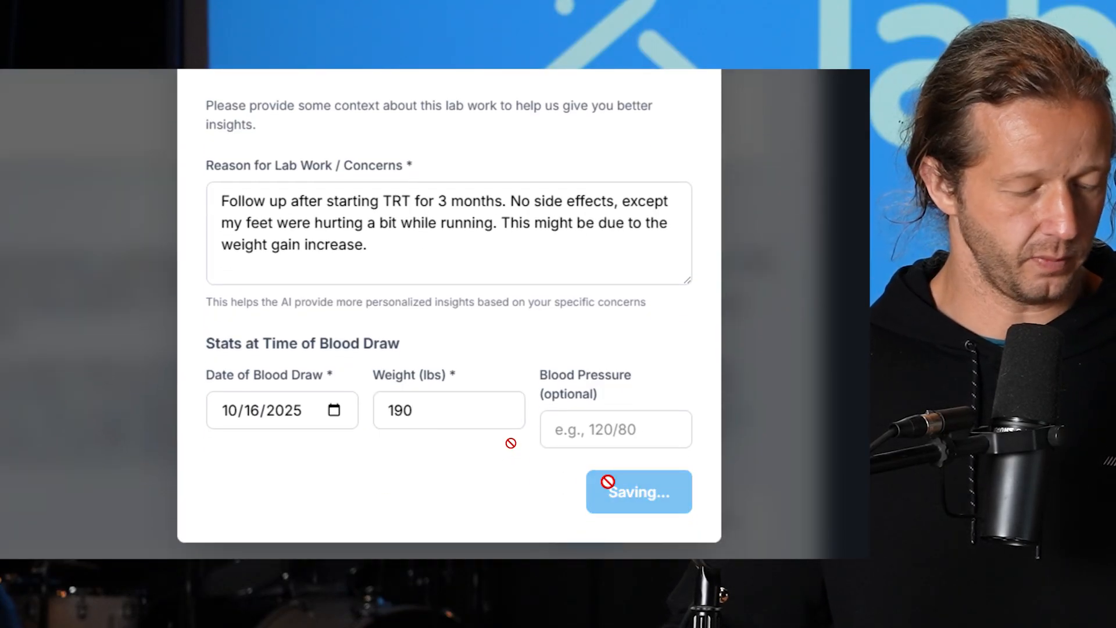
pyautogui.click(639, 492)
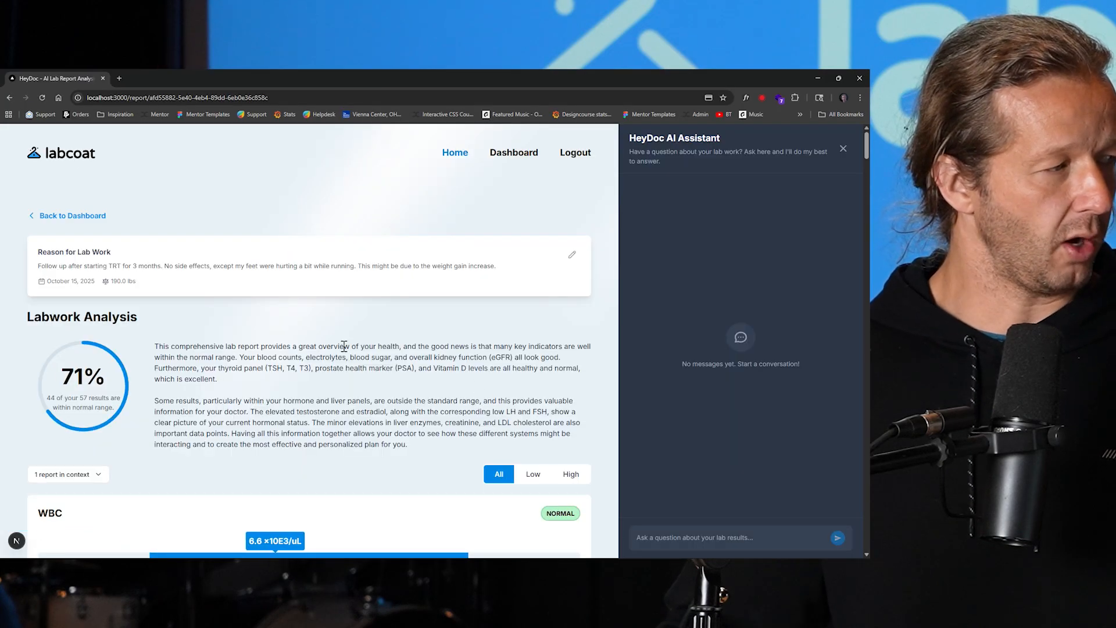
pyautogui.scroll(-3)
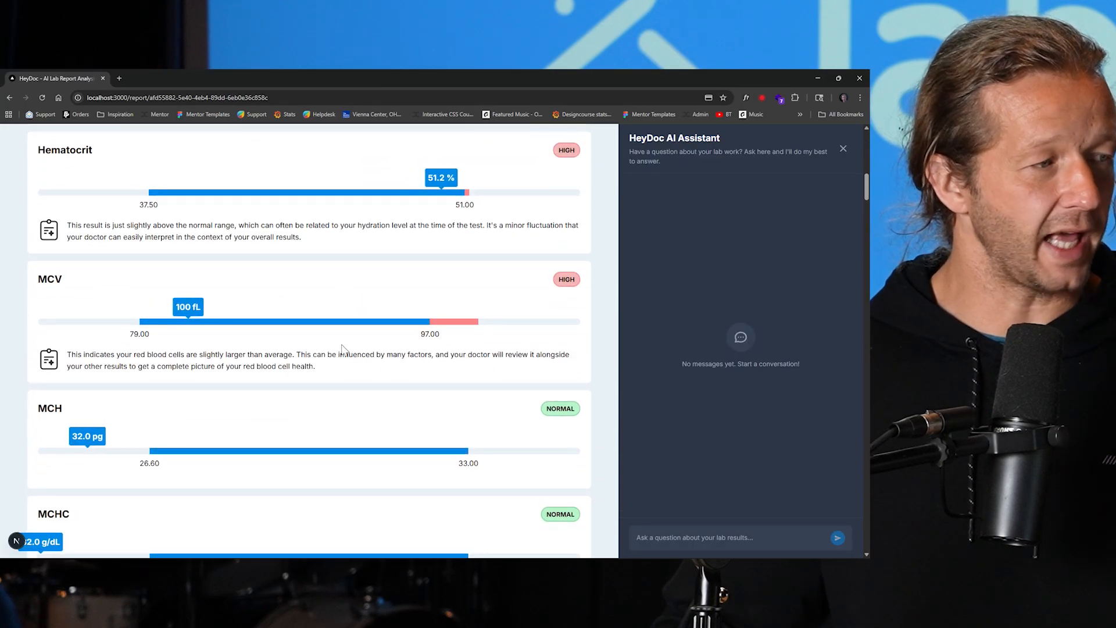
pyautogui.scroll(-3)
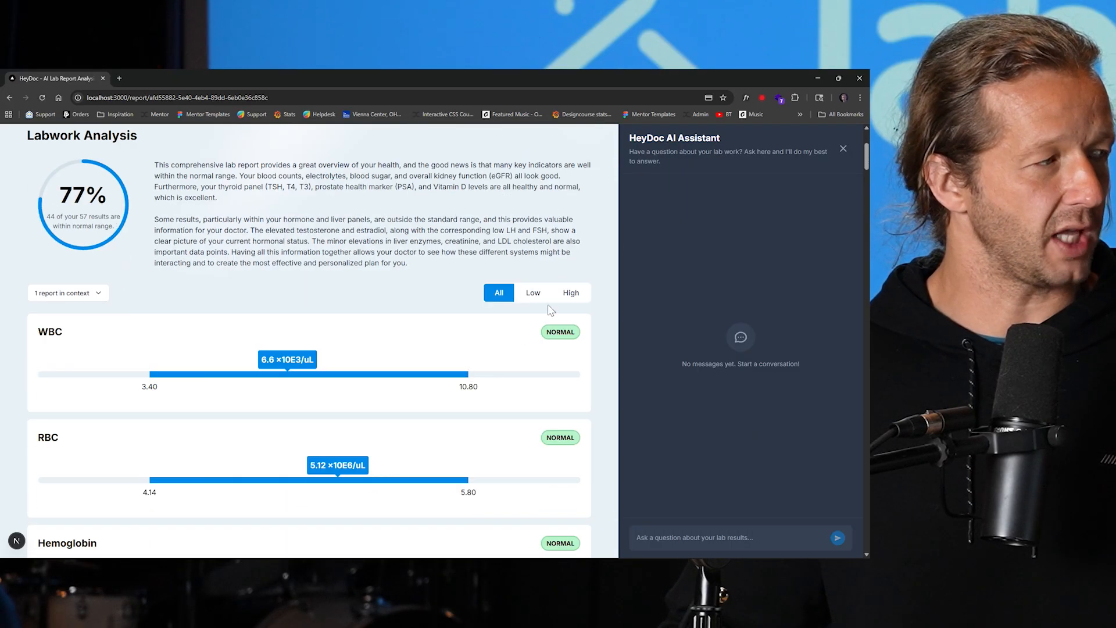
pyautogui.scroll(-3)
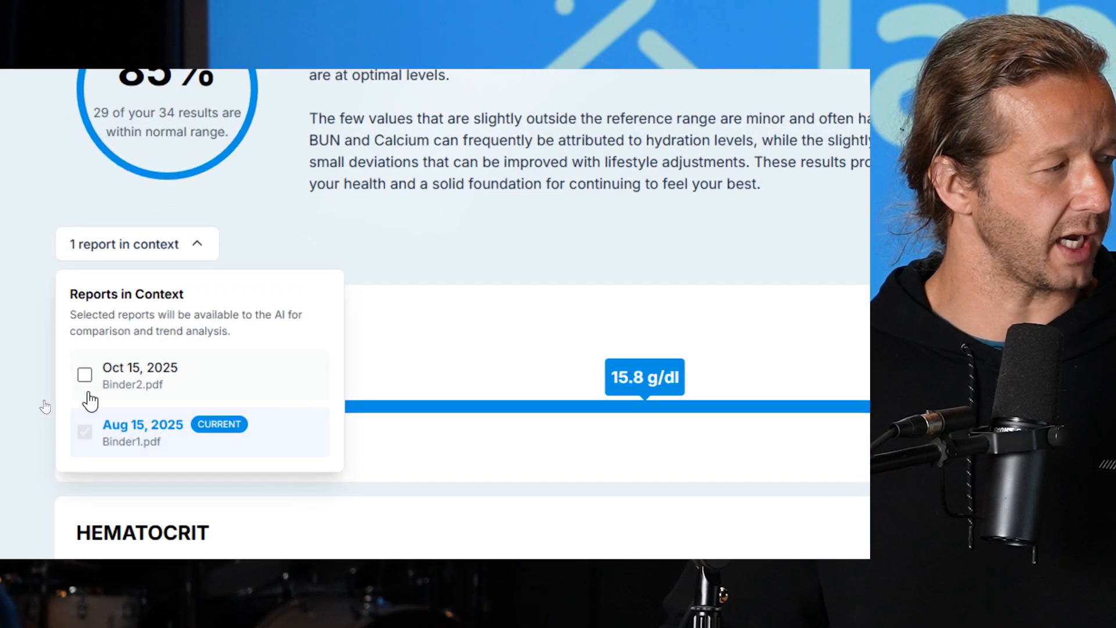
# Add the Oct 15, 2025 Binder2.pdf report to context for side-by-side values.
pyautogui.click(83, 374)
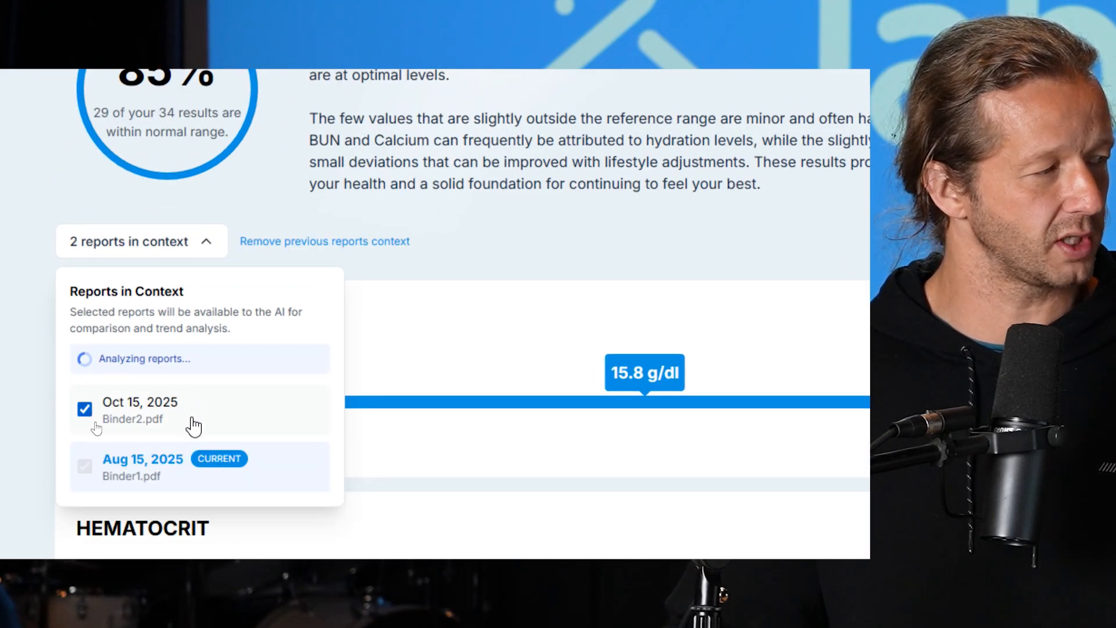
pyautogui.scroll(-3)
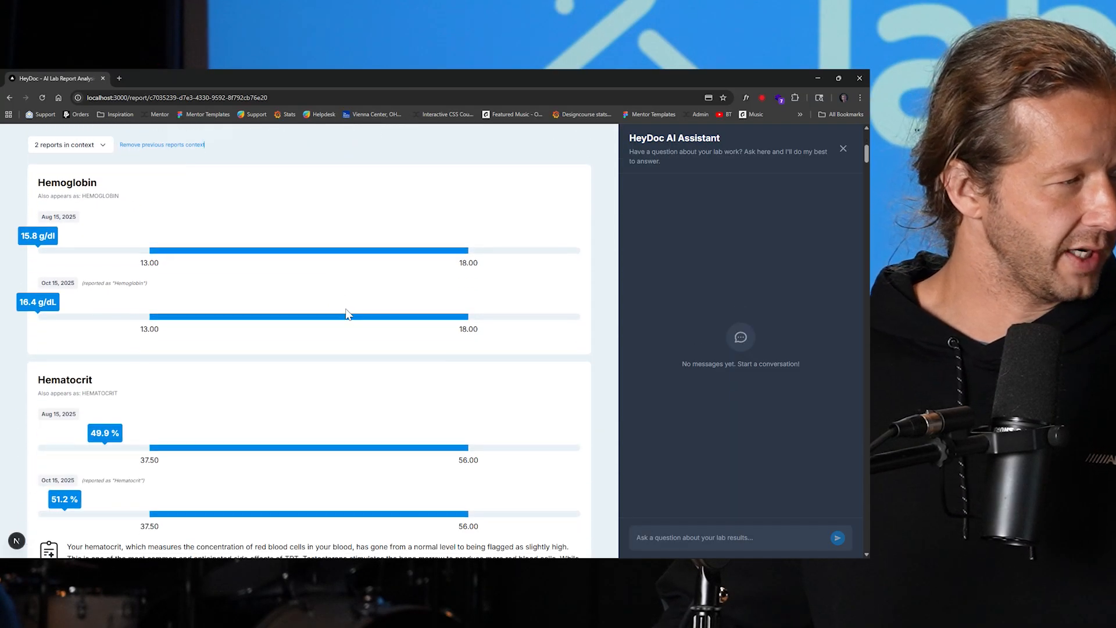
pyautogui.scroll(-3)
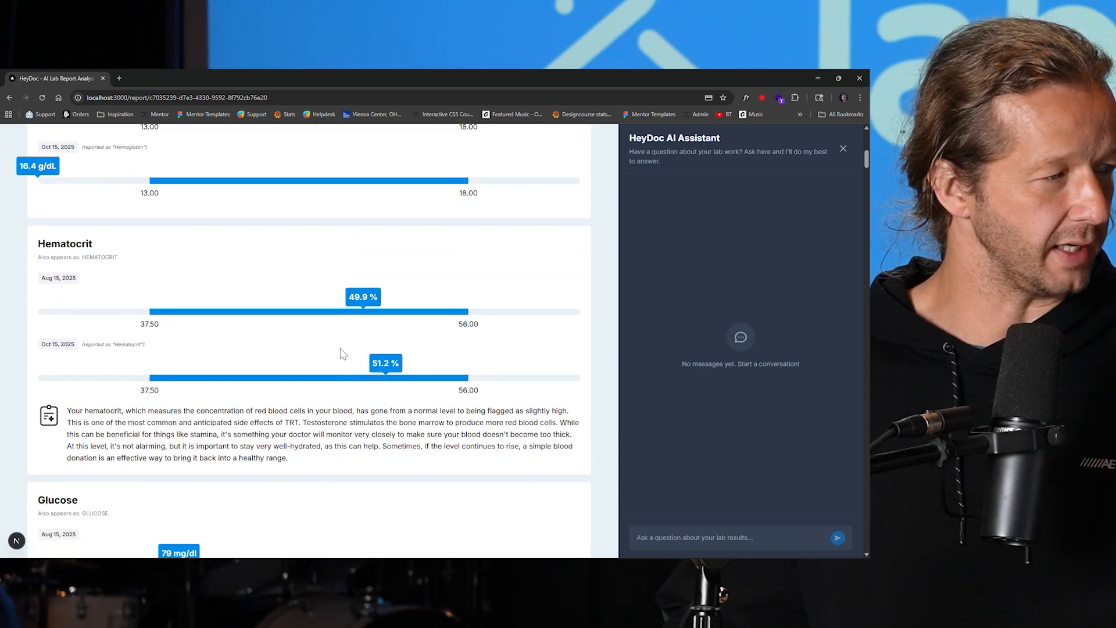
pyautogui.scroll(-3)
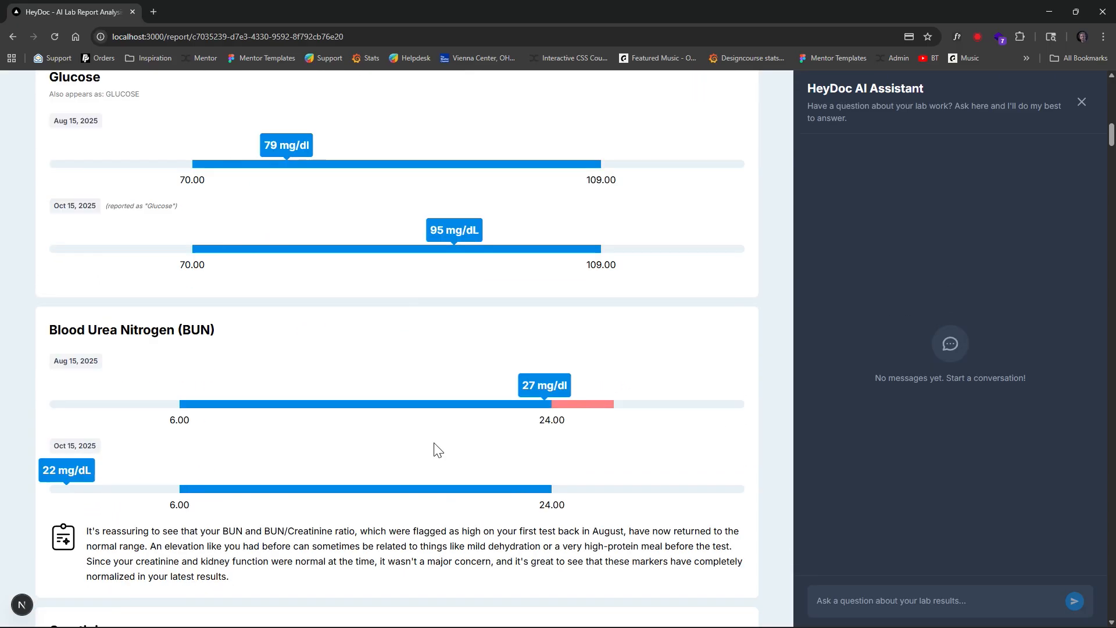
pyautogui.scroll(-3)
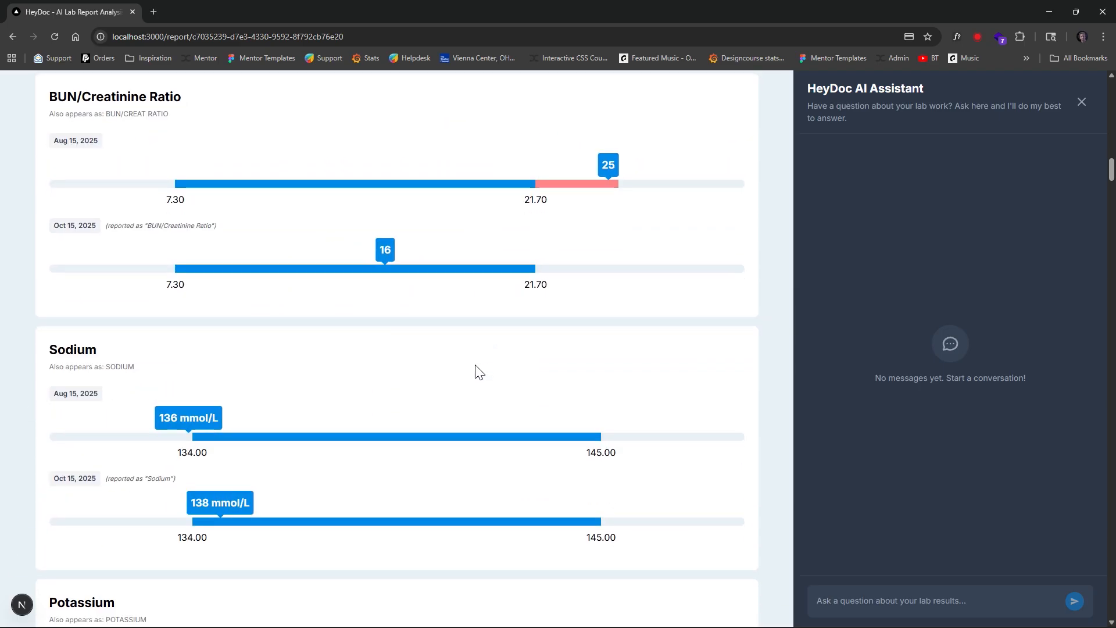
pyautogui.press('ctrl+f')
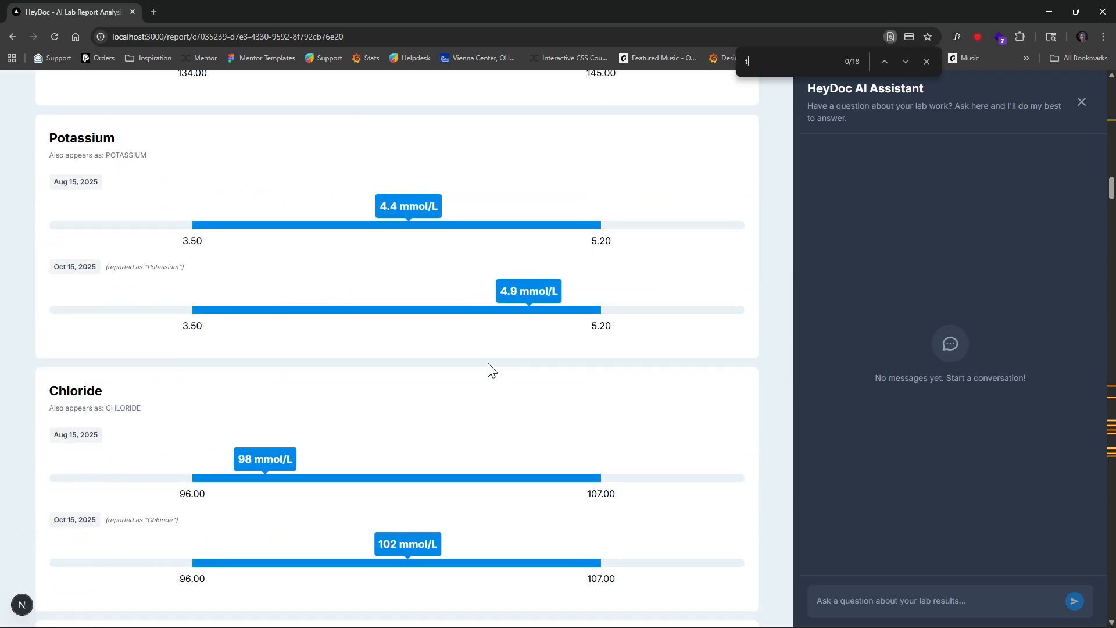
pyautogui.write('esto')
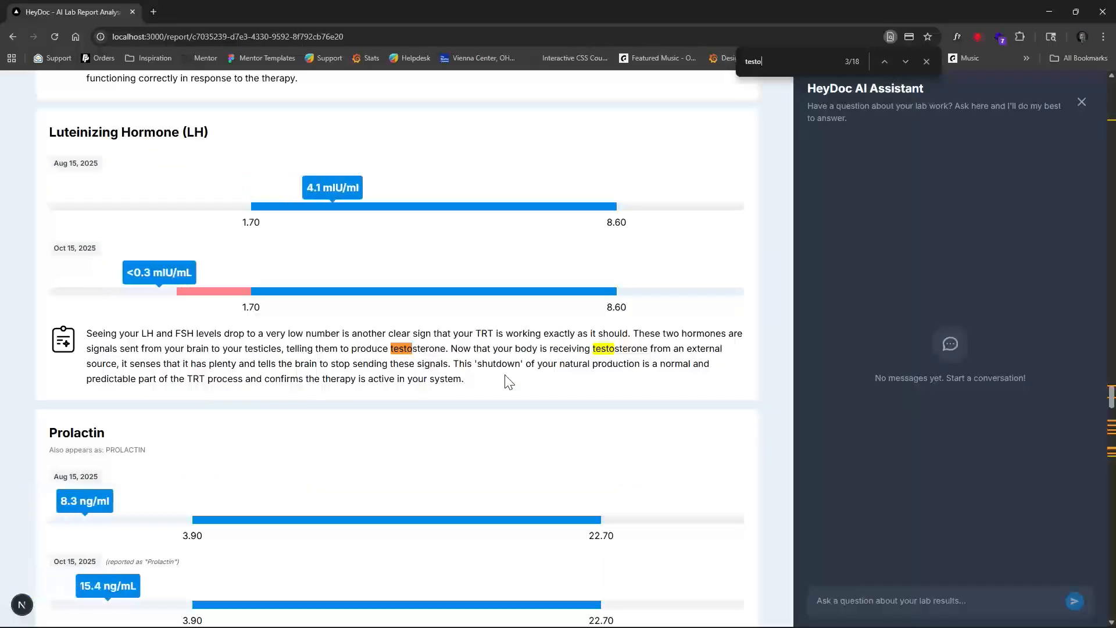
pyautogui.click(906, 61)
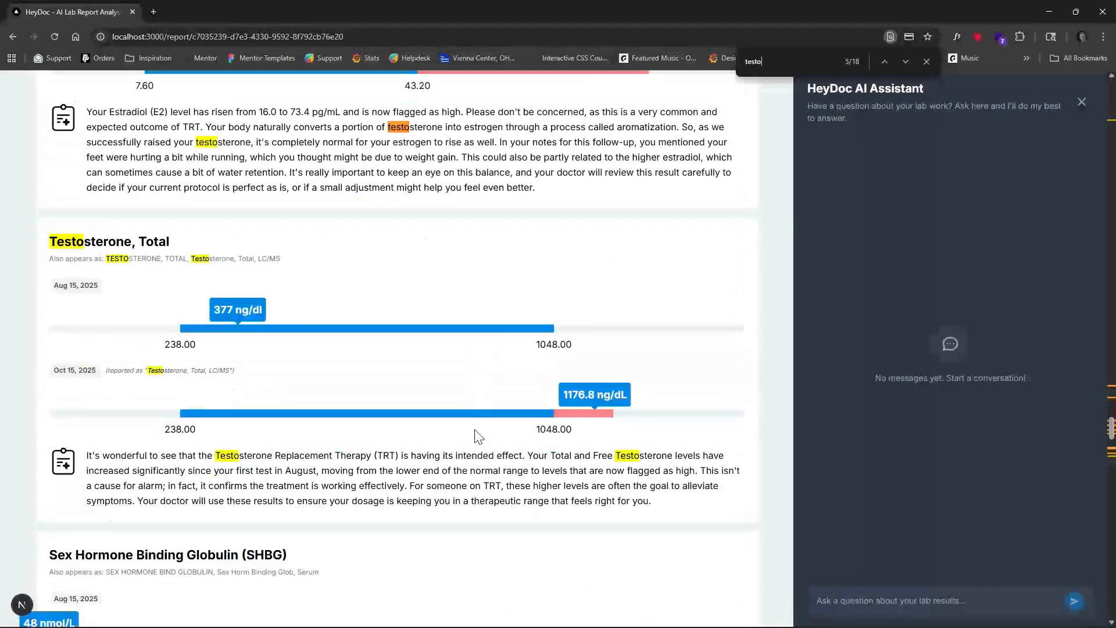
pyautogui.scroll(-3)
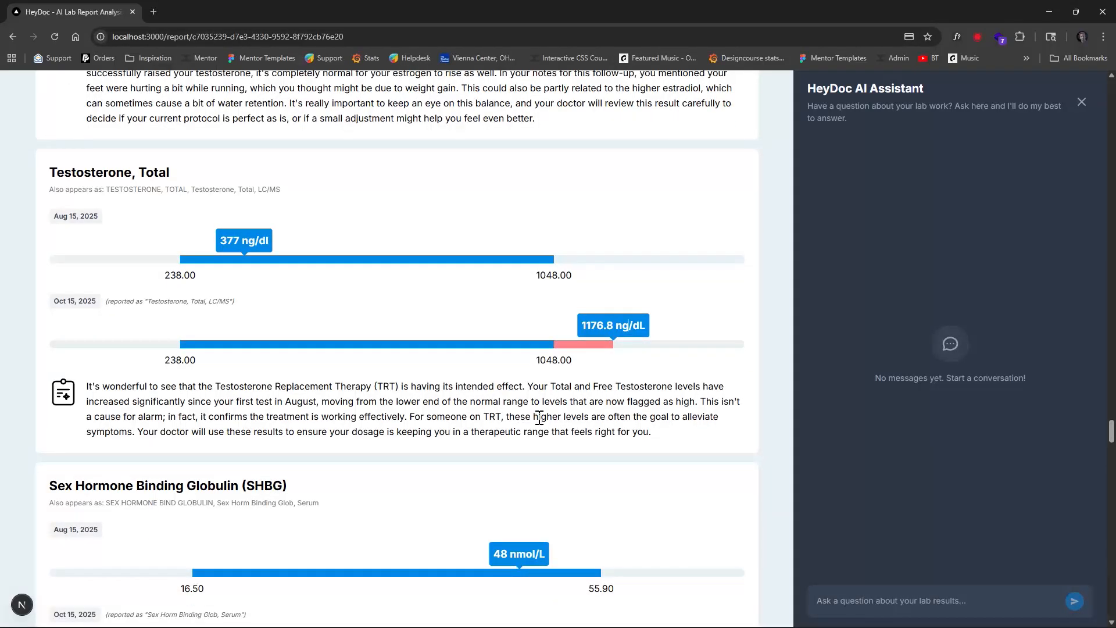
pyautogui.scroll(-3)
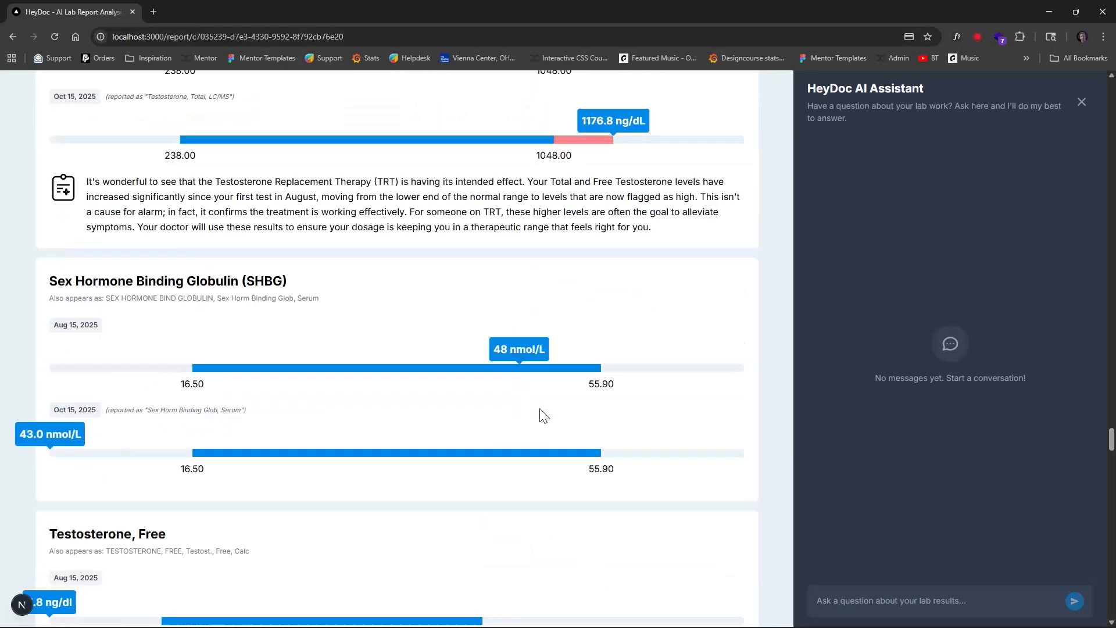
pyautogui.scroll(-3)
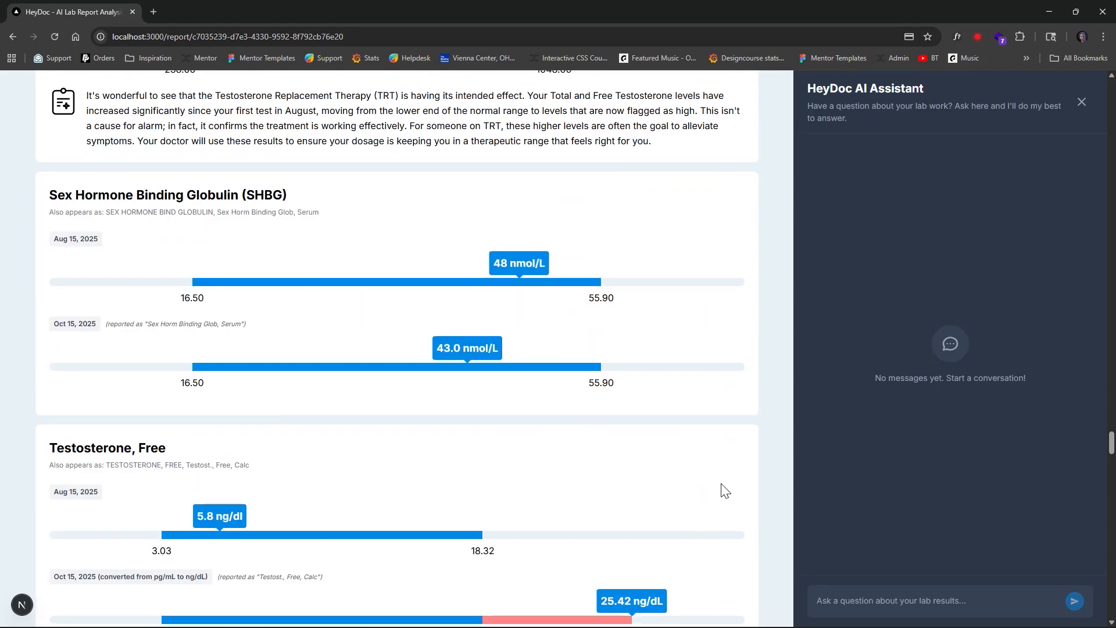
pyautogui.scroll(-3)
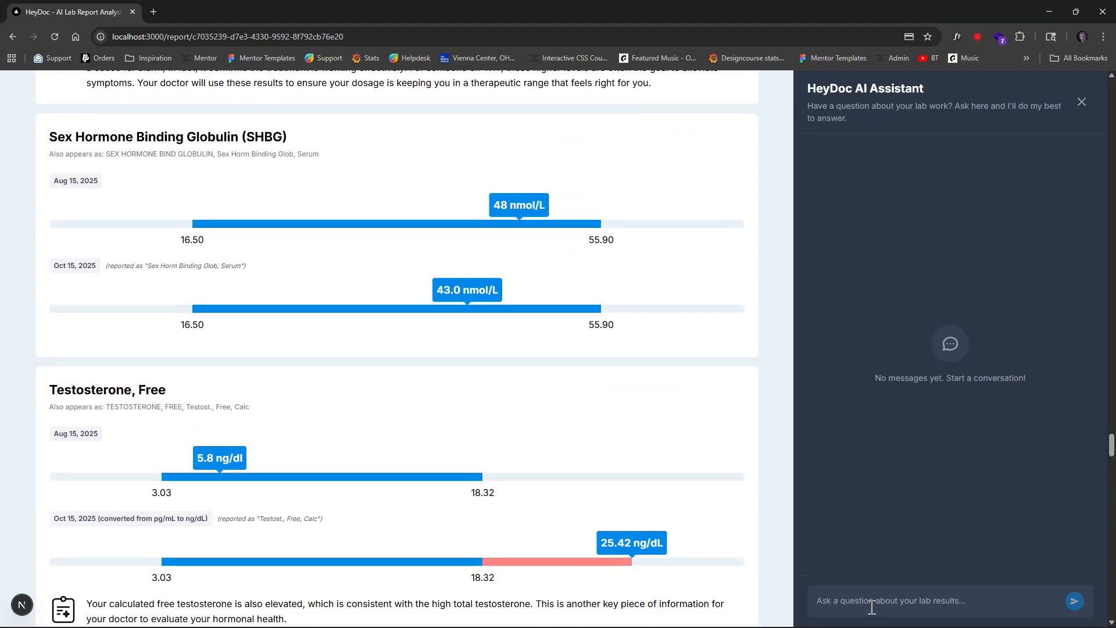
# Send the assistant 'What findings can be made based on my post TRT lab'.
pyautogui.write('What findings')
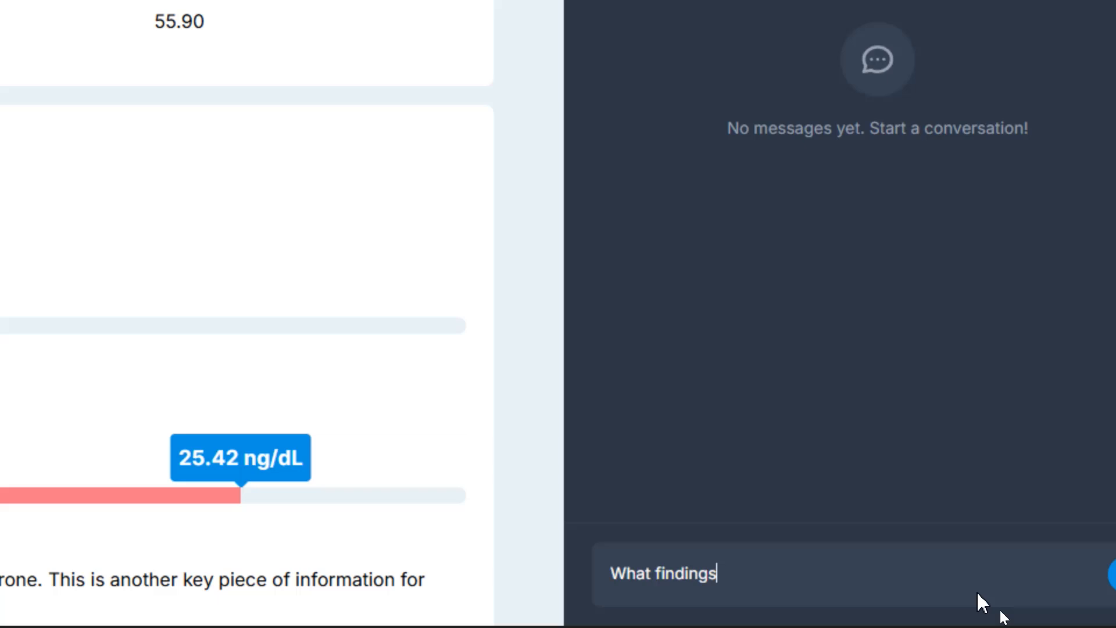
pyautogui.write('can be made based on')
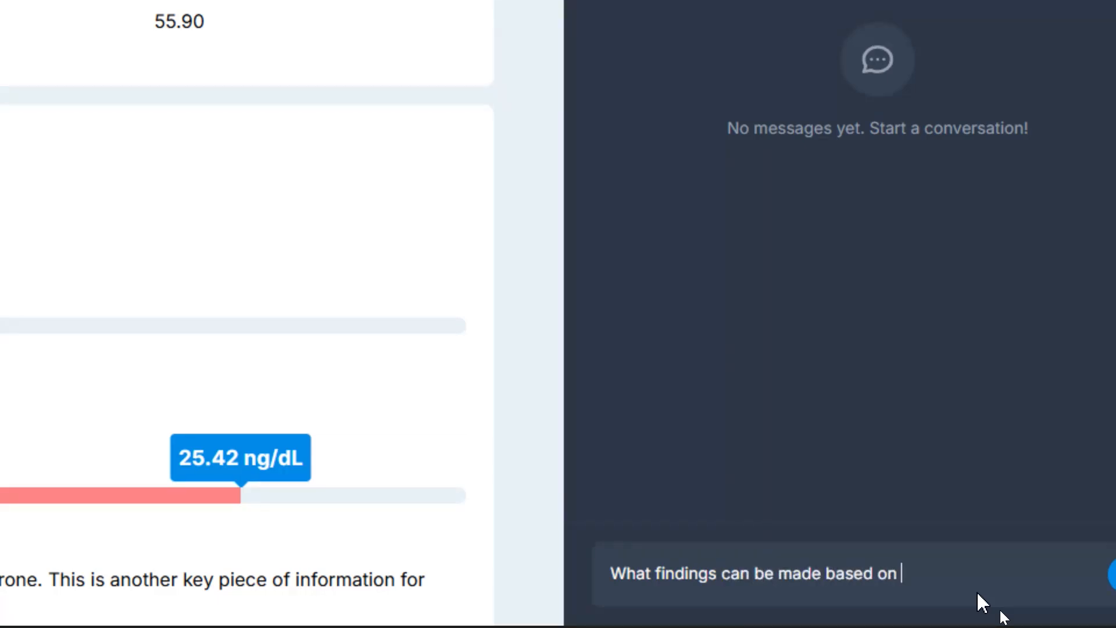
pyautogui.write('my post TRT lab')
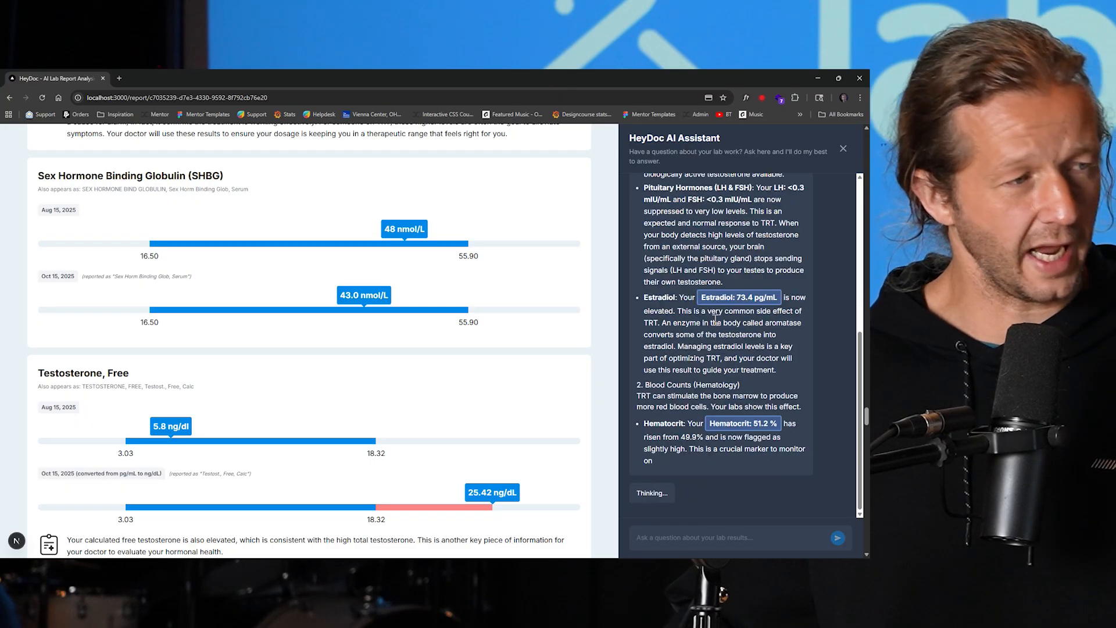
pyautogui.scroll(-3)
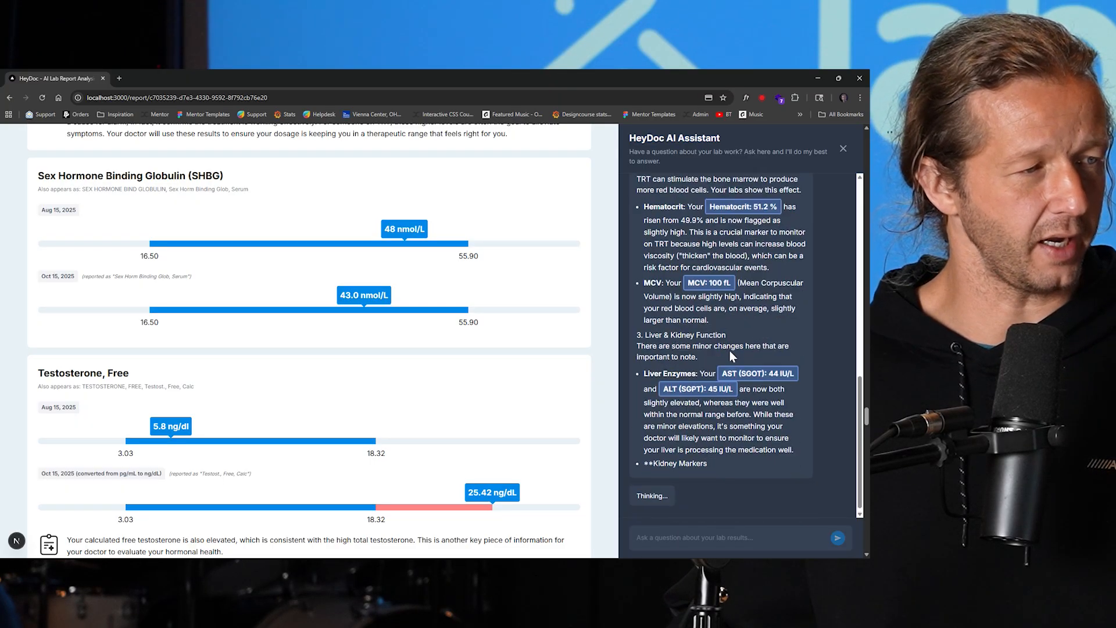
pyautogui.scroll(-3)
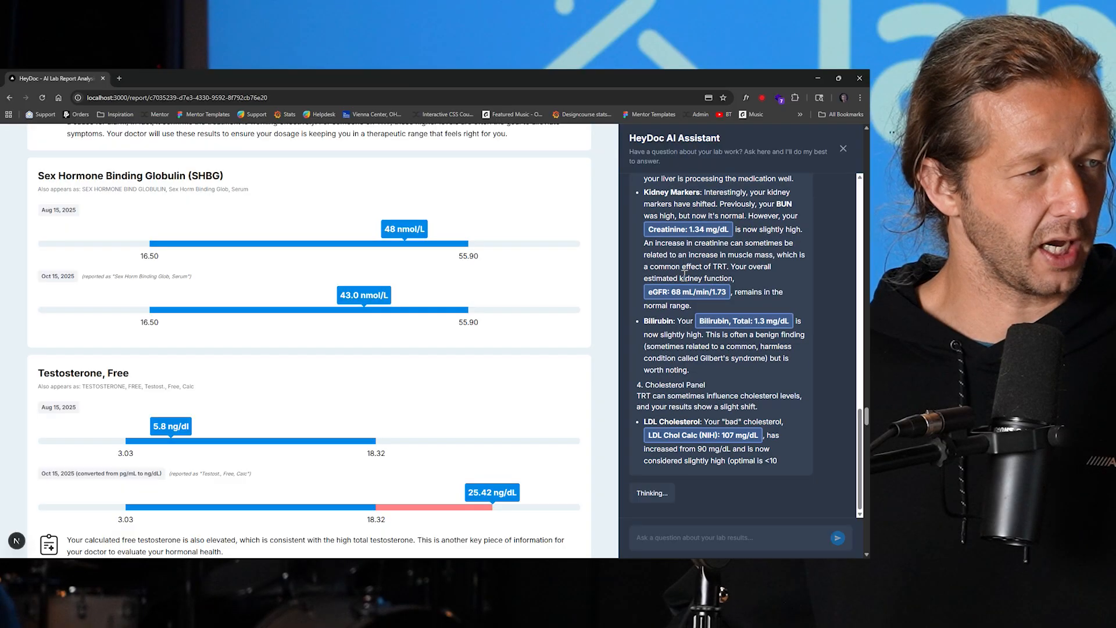
pyautogui.scroll(-3)
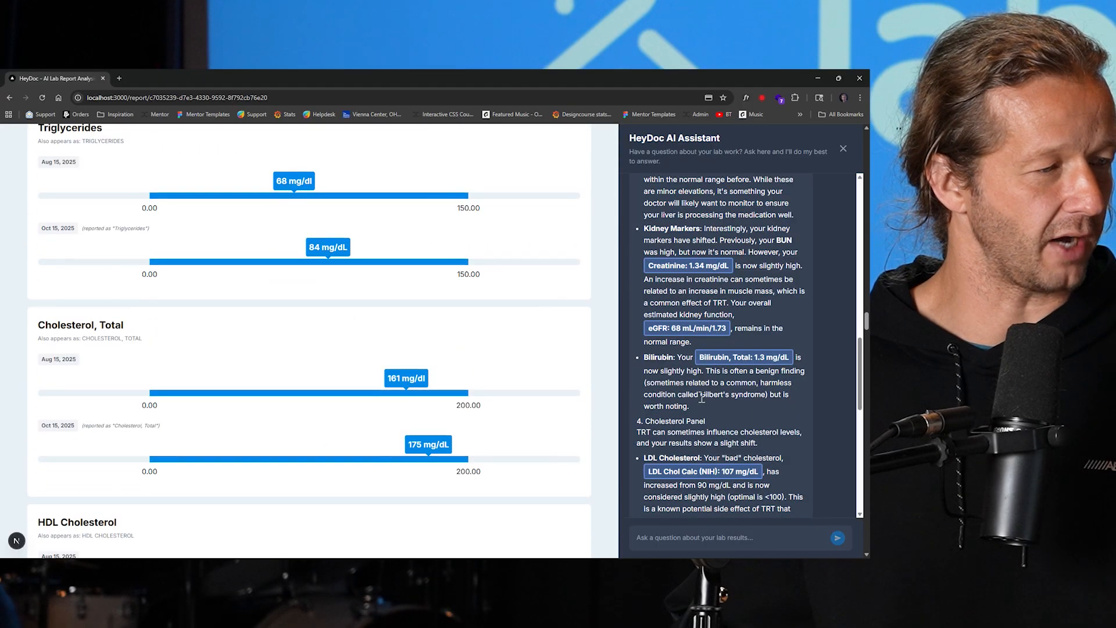
pyautogui.scroll(-3)
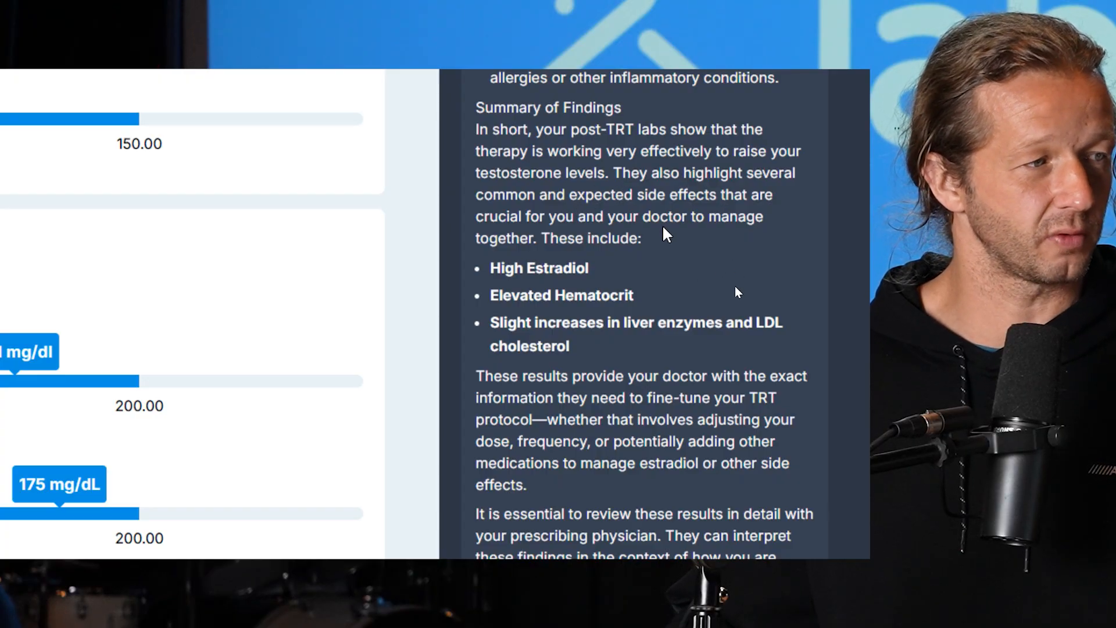
pyautogui.scroll(-3)
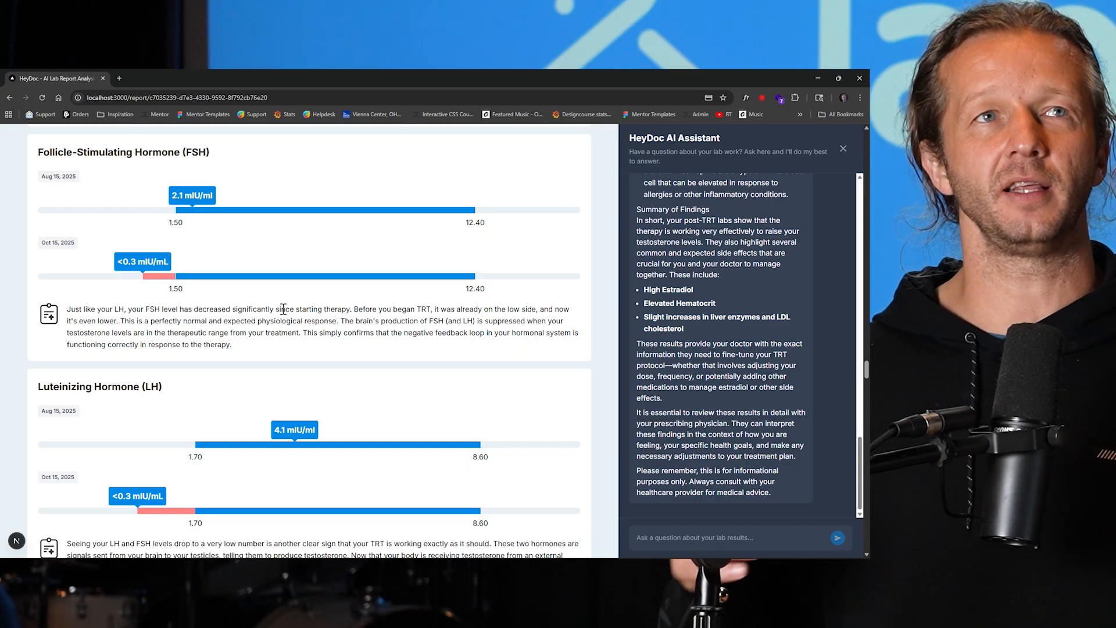
pyautogui.scroll(-3)
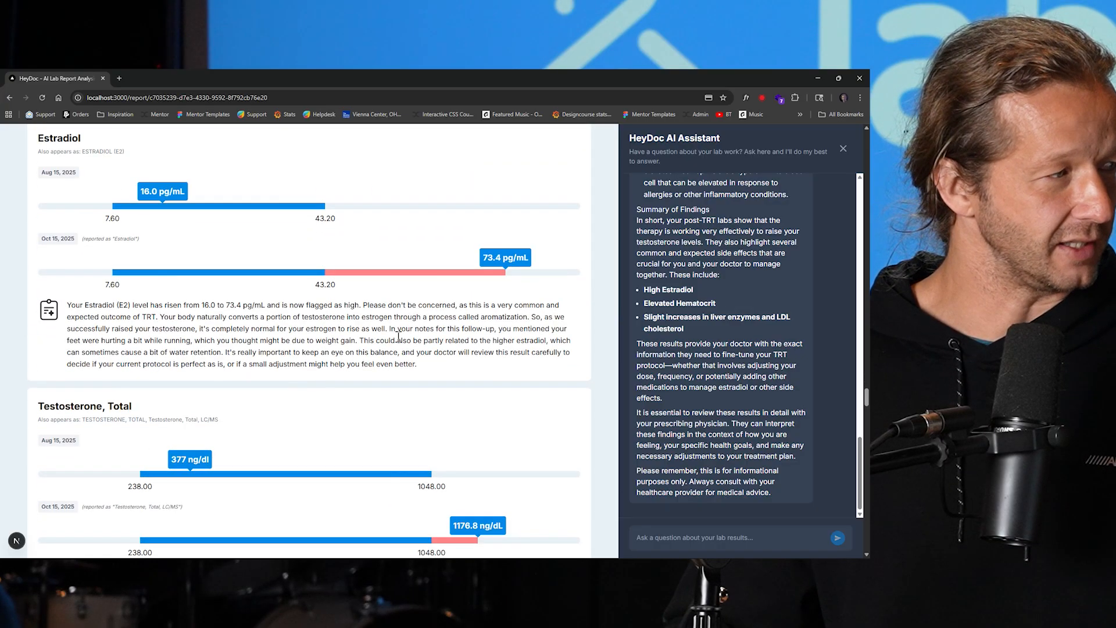
pyautogui.scroll(-3)
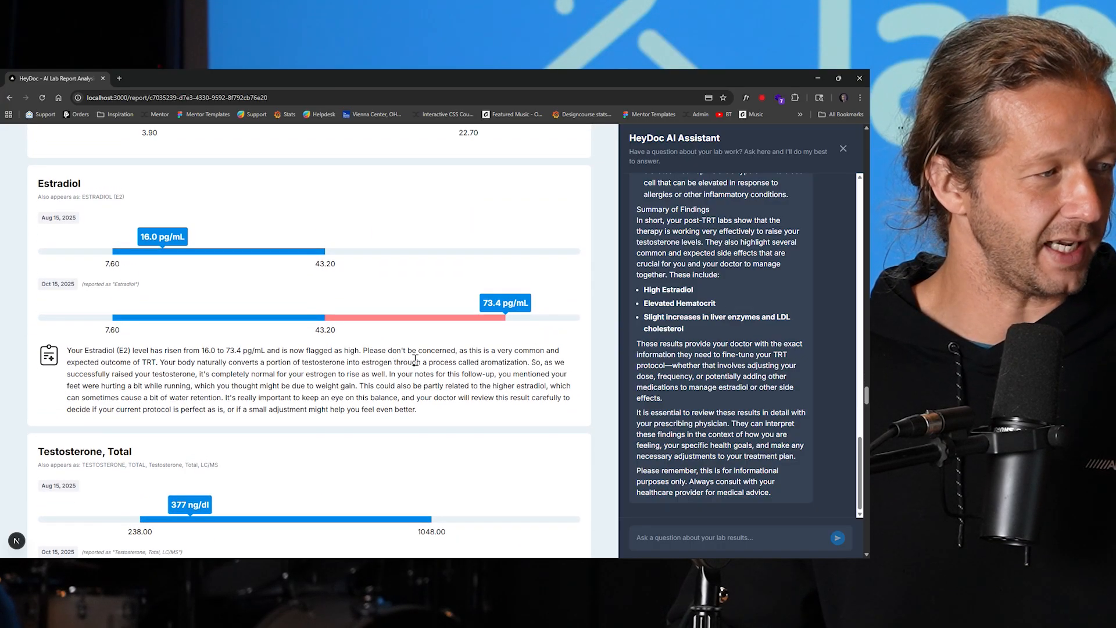